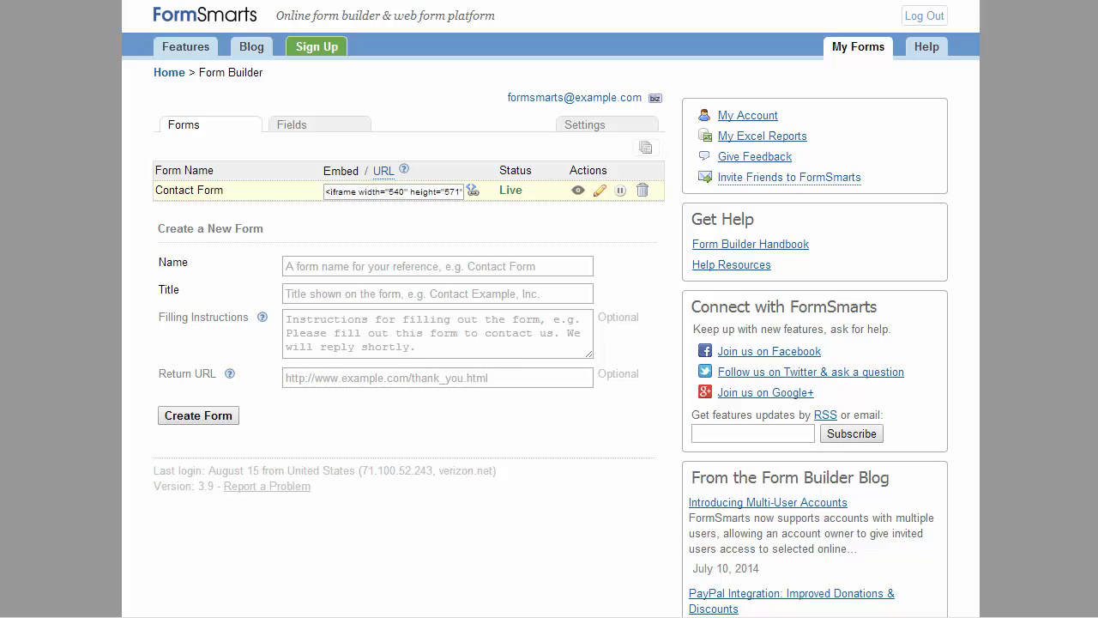
{"action": "mouse_move", "coordinate": [398, 288]}
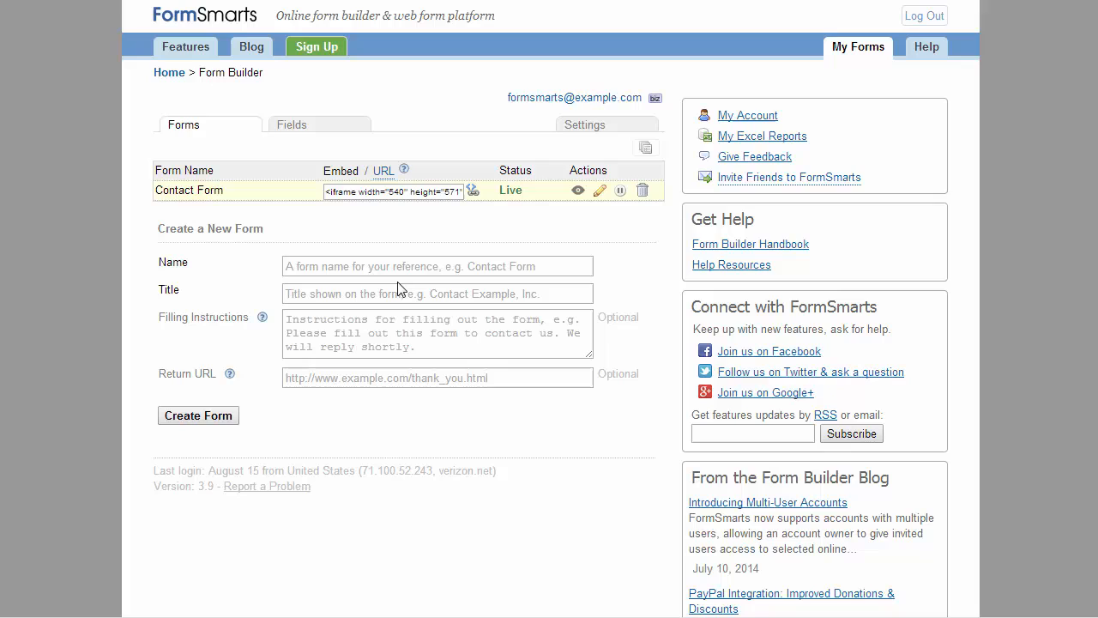
- Enter name 'Registration', title 'Registration Form' and instructions asking people to register and submit payment
{"action": "type", "text": "Registration"}
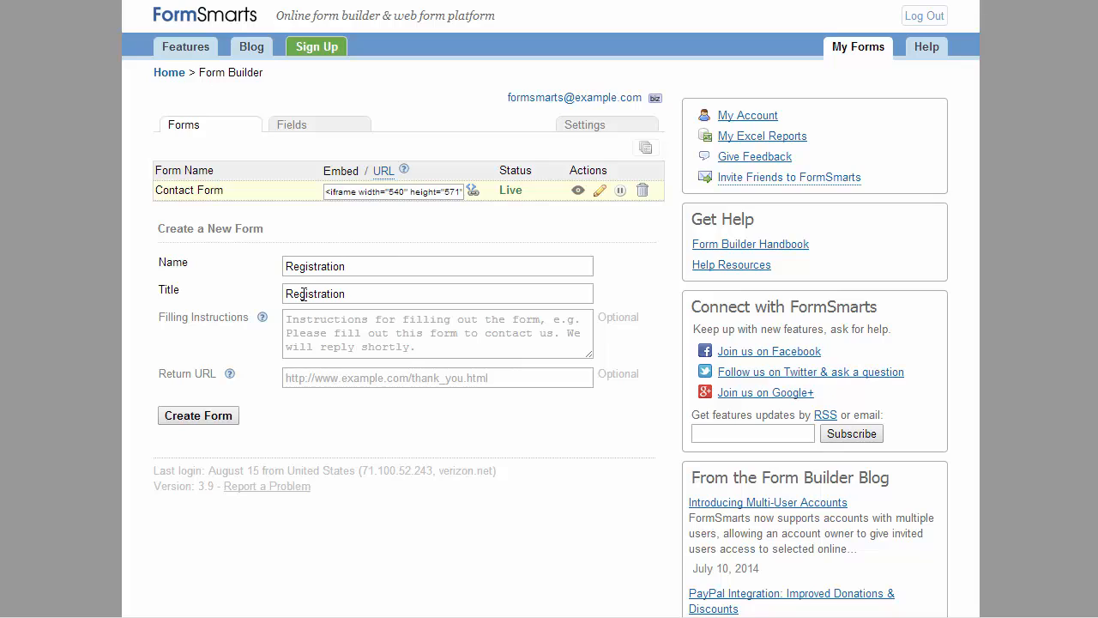
{"action": "type", "text": "Form"}
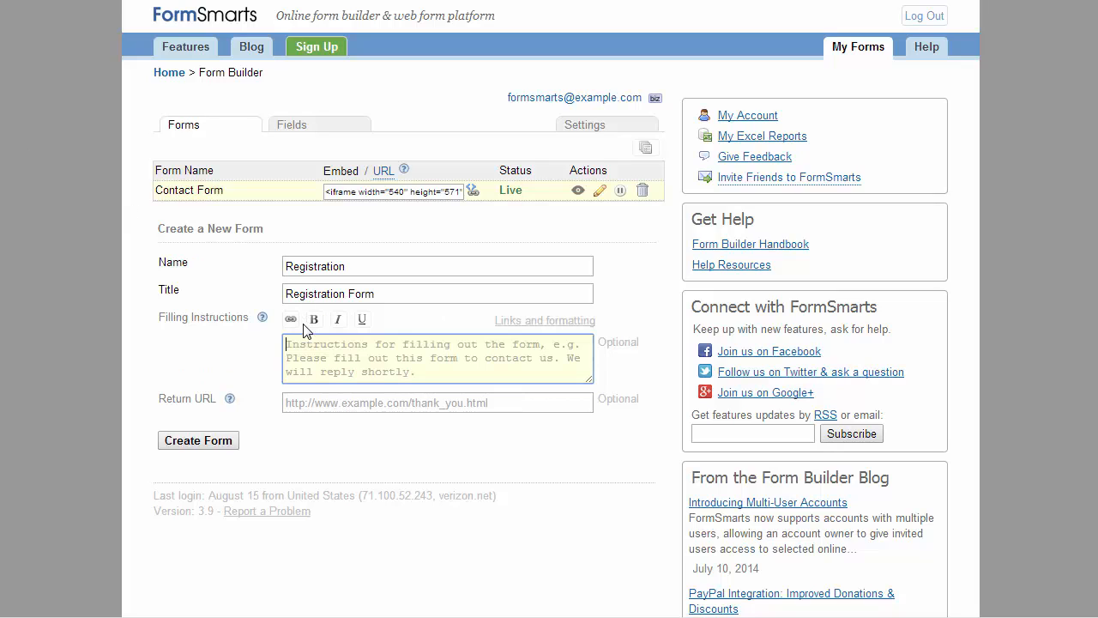
{"action": "type", "text": "Please fill out this form to register and submit your payment."}
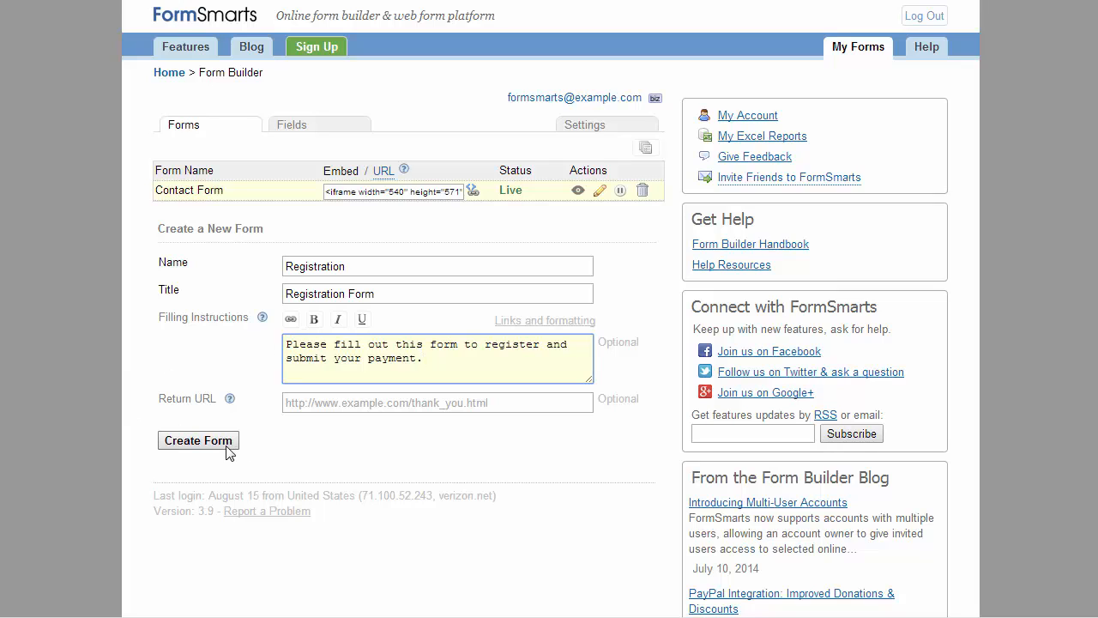
- Create the form and set up a Heading field reading 'Attendee Info'
{"action": "left_click", "coordinate": [199, 439]}
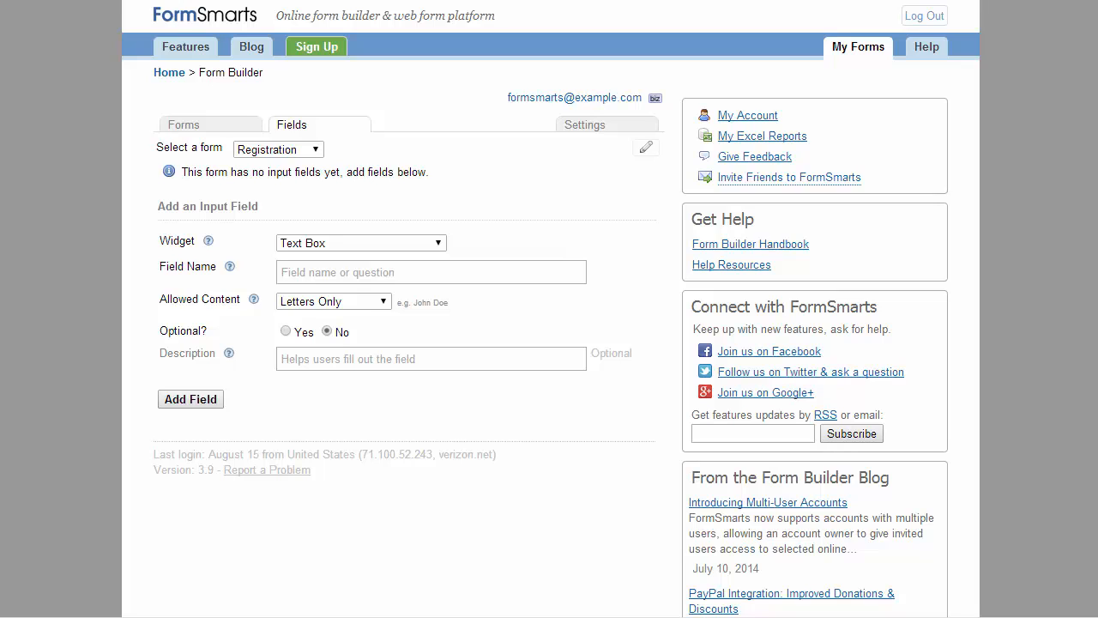
{"action": "left_click", "coordinate": [359, 243]}
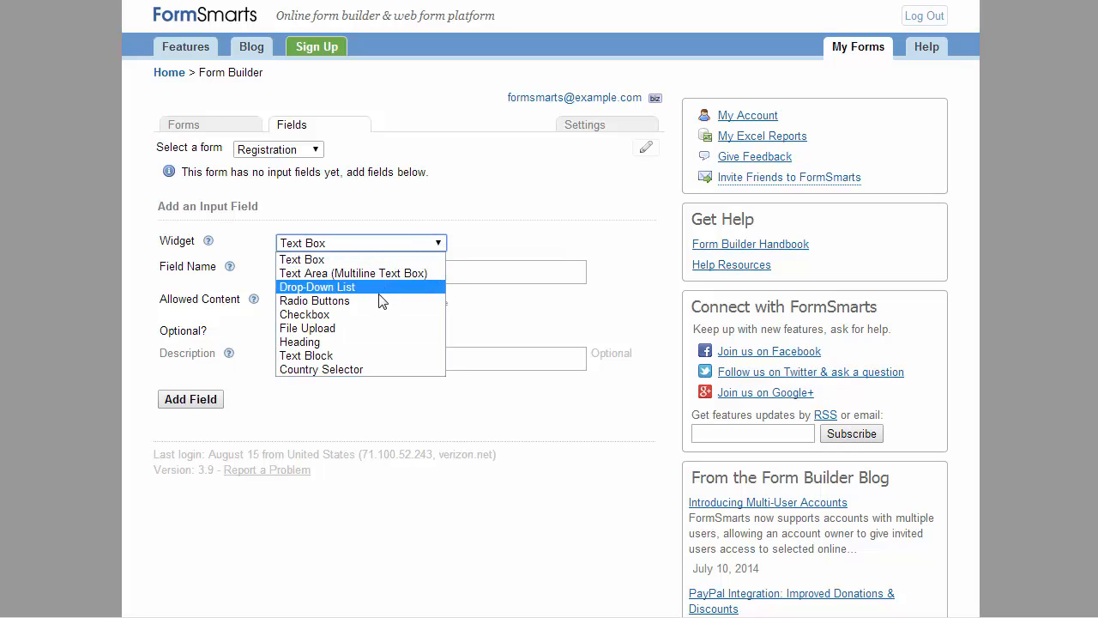
{"action": "left_click", "coordinate": [299, 341]}
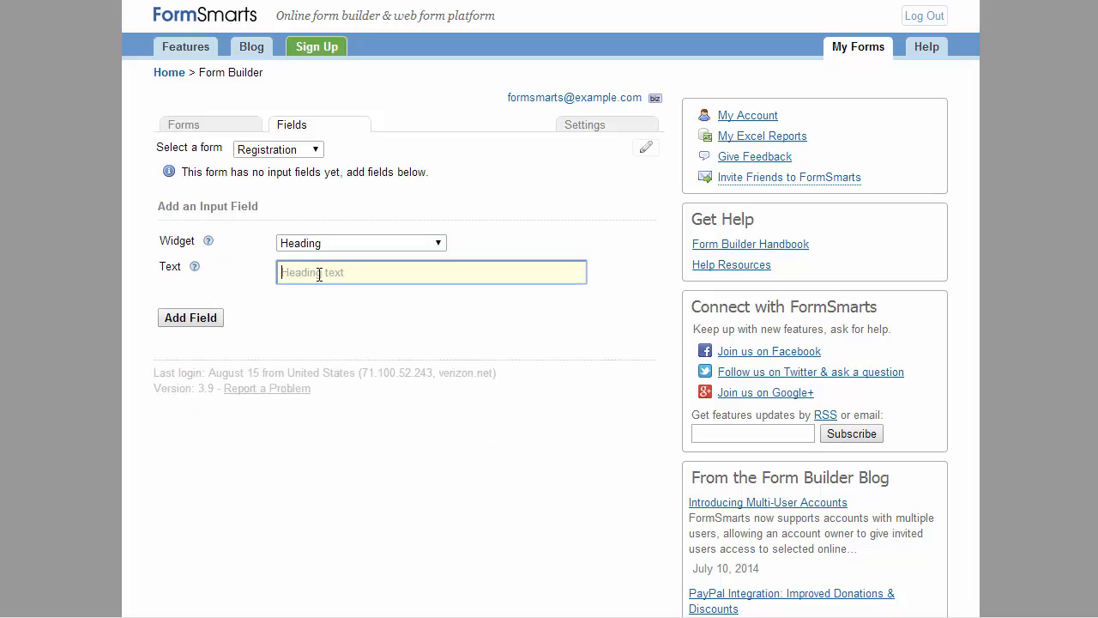
{"action": "type", "text": "Attendee Info"}
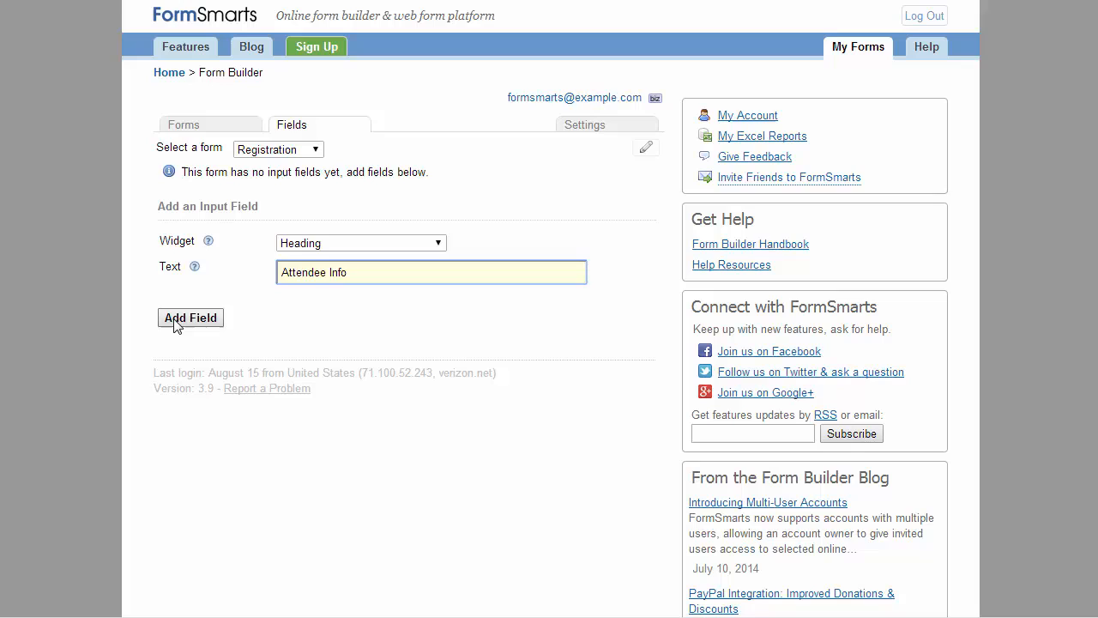
- Add the Attendee Info heading plus required letters-only First Name and Last Name text boxes
{"action": "left_click", "coordinate": [190, 318]}
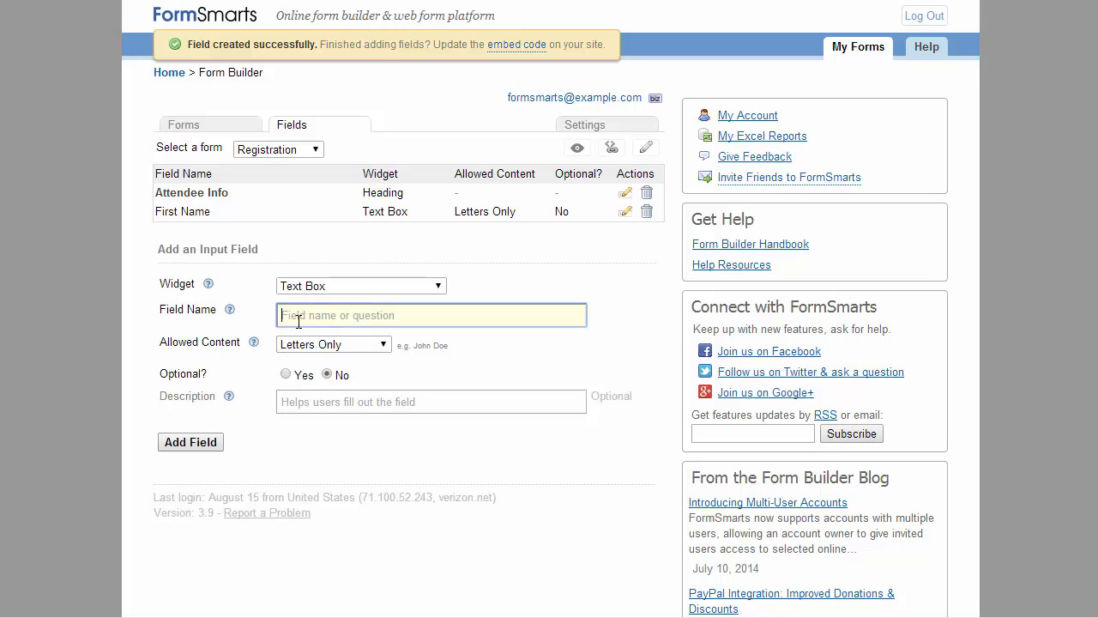
{"action": "left_click", "coordinate": [188, 442]}
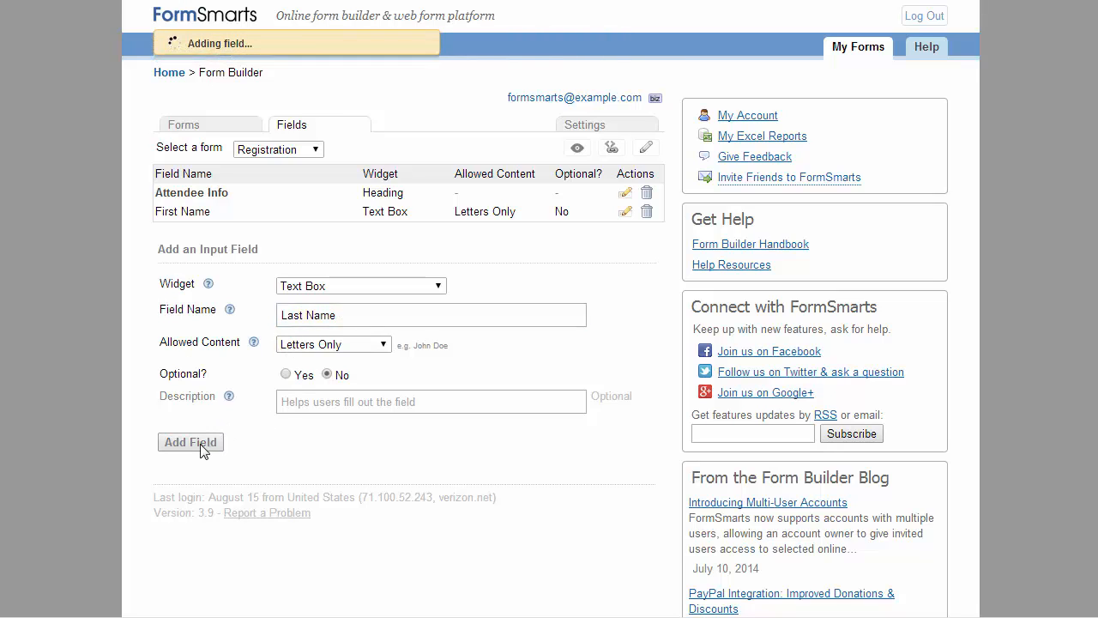
{"action": "left_click", "coordinate": [189, 442]}
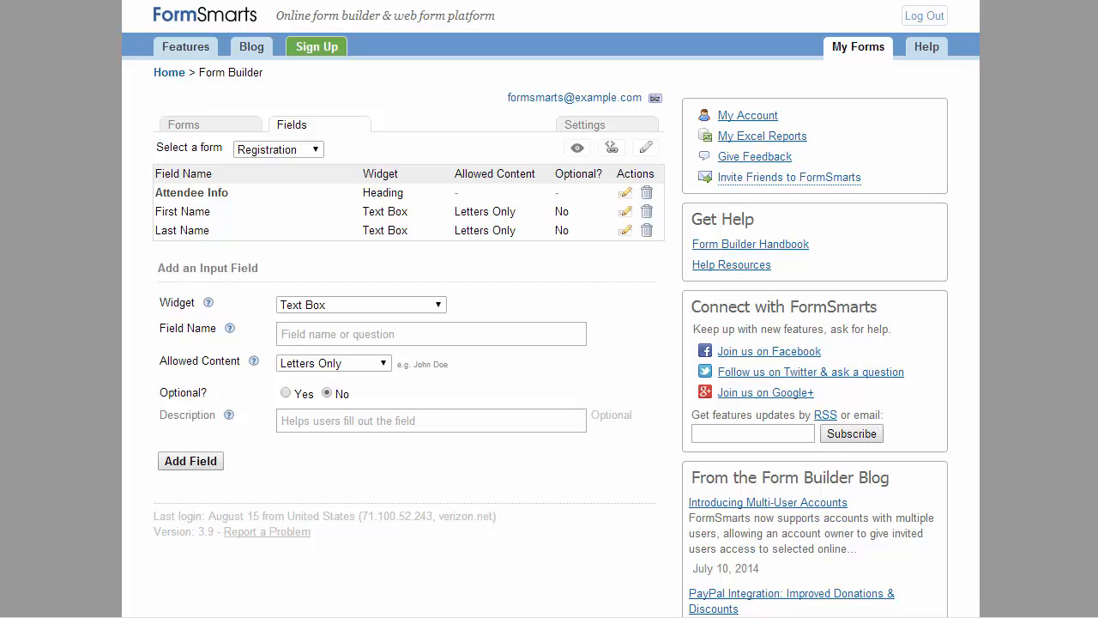
- Add a required Email field whose allowed content is Email addresses only
{"action": "left_click", "coordinate": [431, 333]}
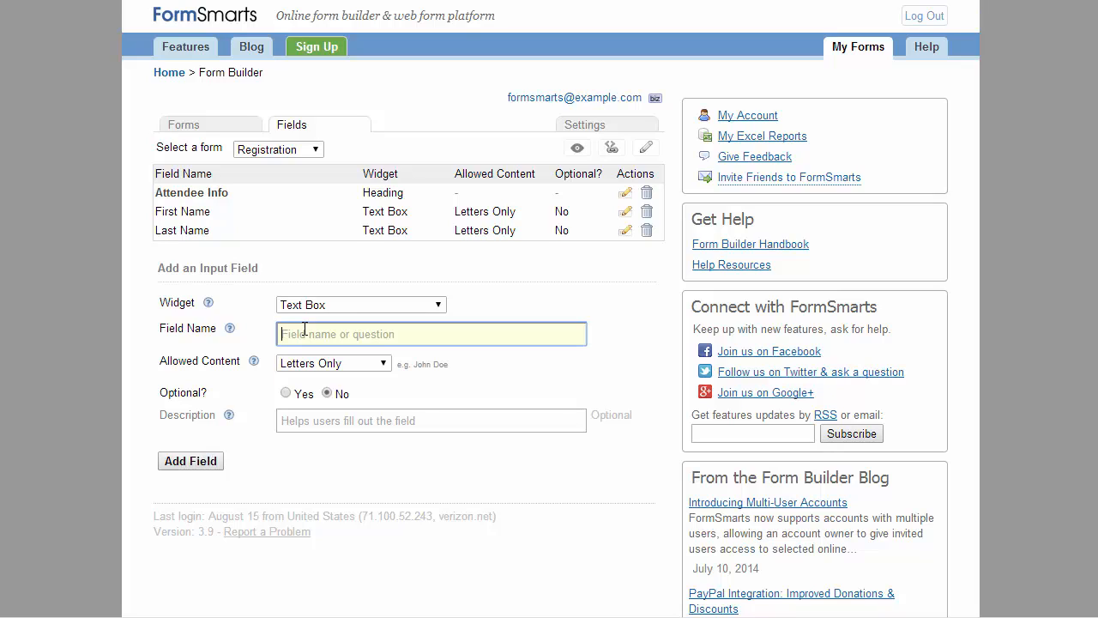
{"action": "type", "text": "Email"}
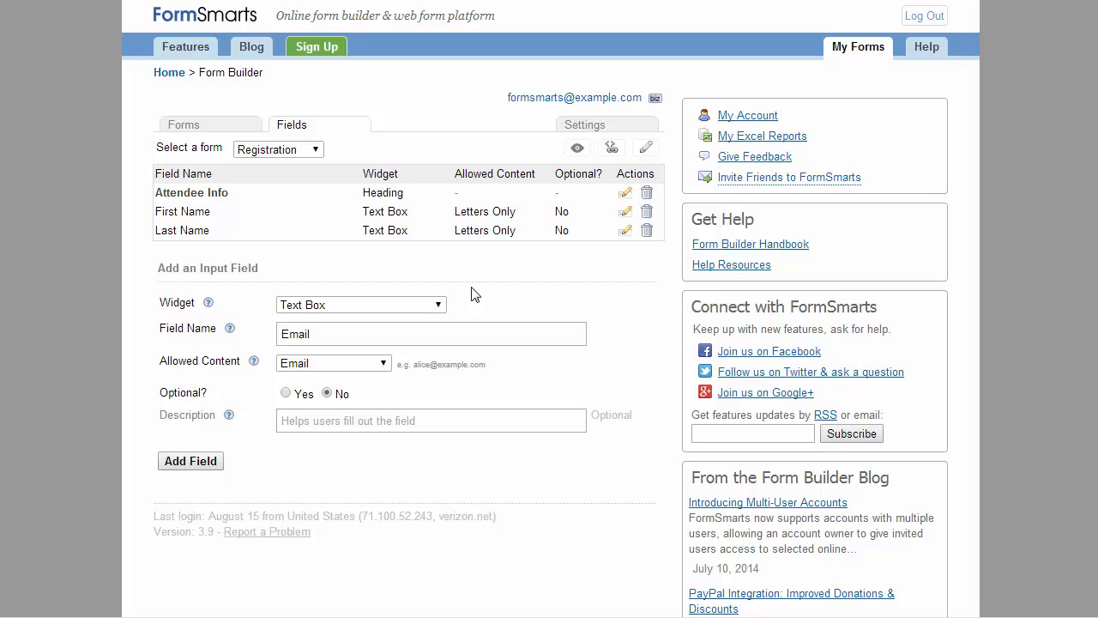
{"action": "left_click", "coordinate": [333, 362]}
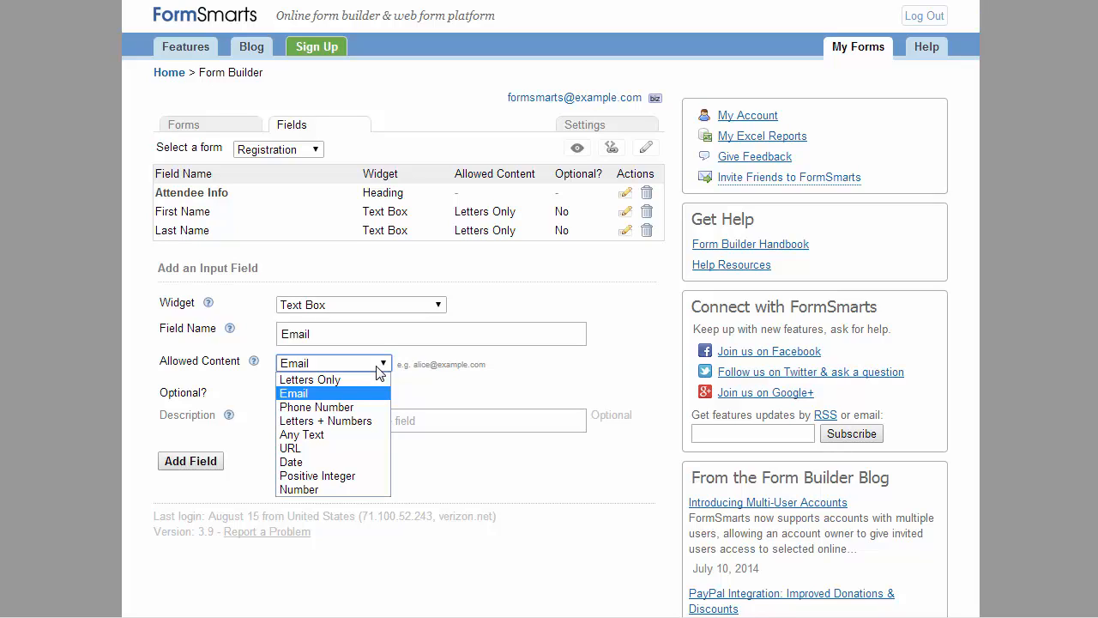
{"action": "mouse_move", "coordinate": [313, 398]}
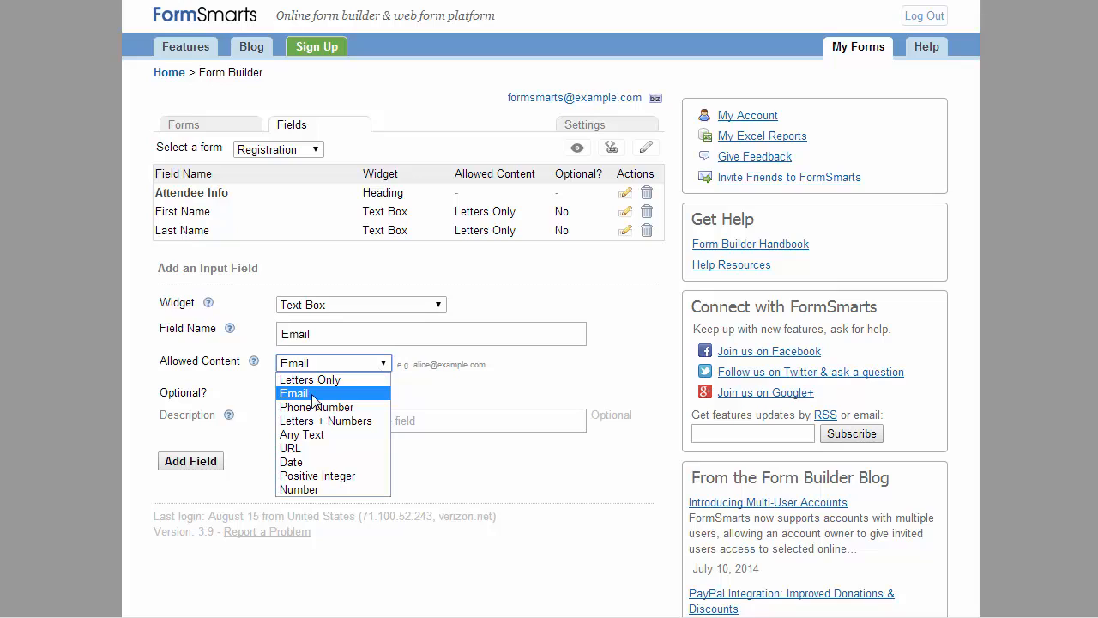
{"action": "left_click", "coordinate": [189, 460]}
{"action": "type", "text": "Address Line 1"}
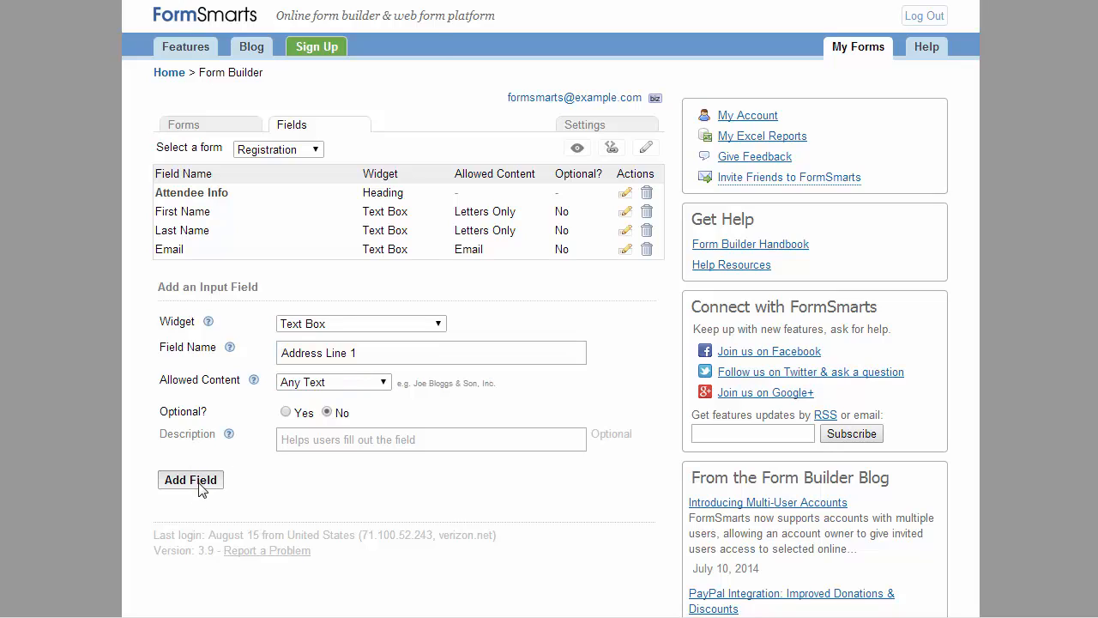
- Add Address Line 1 (any text), an optional Address Line 2, and a letters-only City field
{"action": "left_click", "coordinate": [188, 480]}
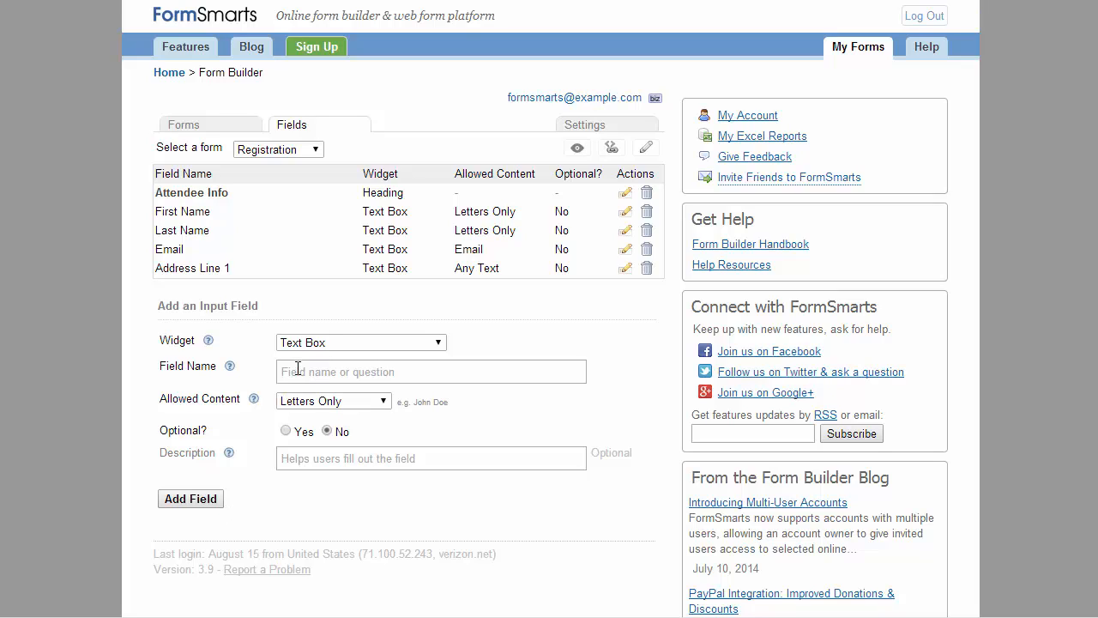
{"action": "left_click", "coordinate": [285, 430]}
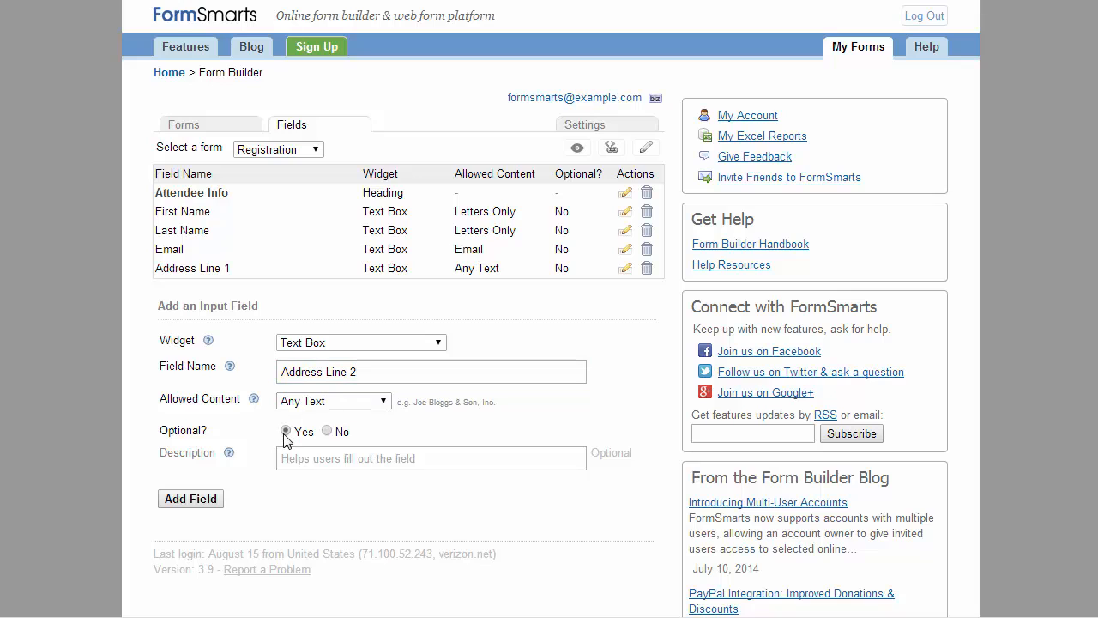
{"action": "left_click", "coordinate": [190, 497]}
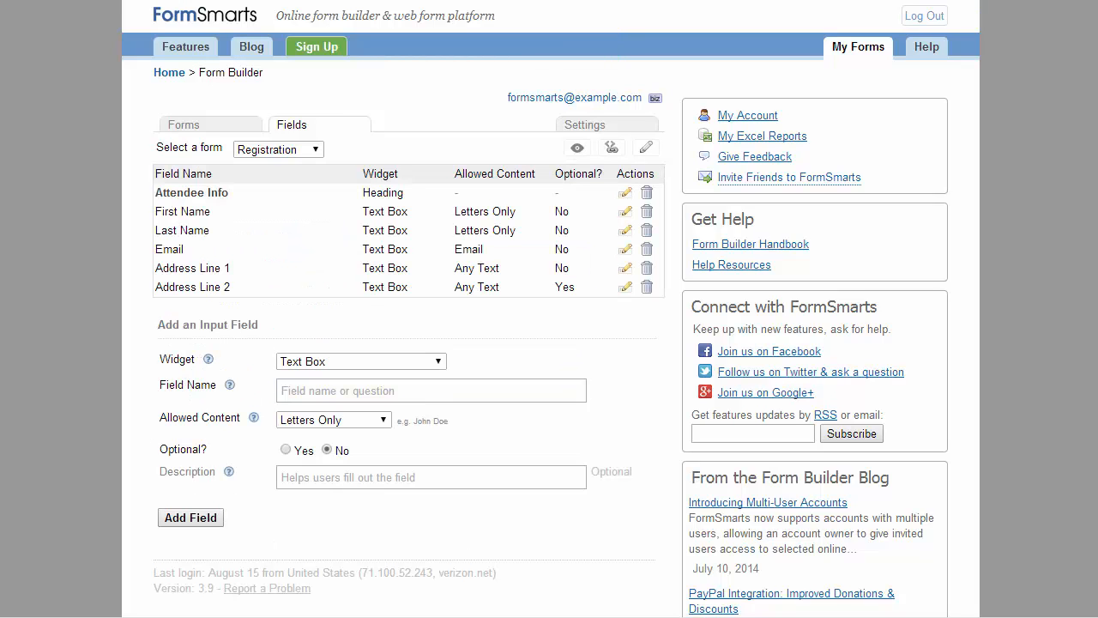
{"action": "mouse_move", "coordinate": [248, 501]}
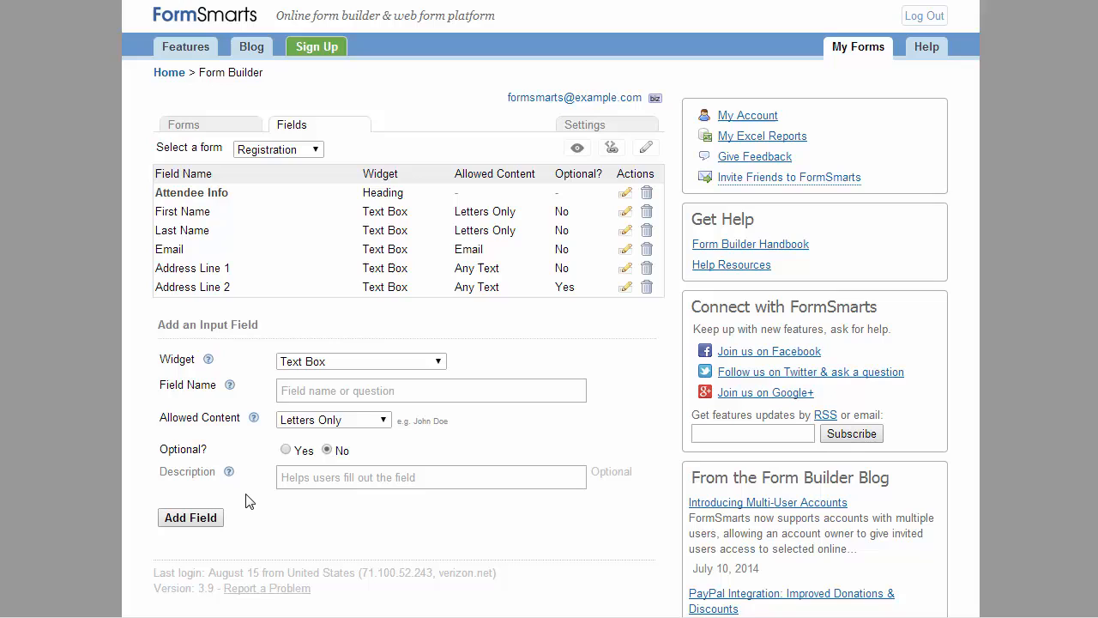
{"action": "left_click", "coordinate": [188, 518]}
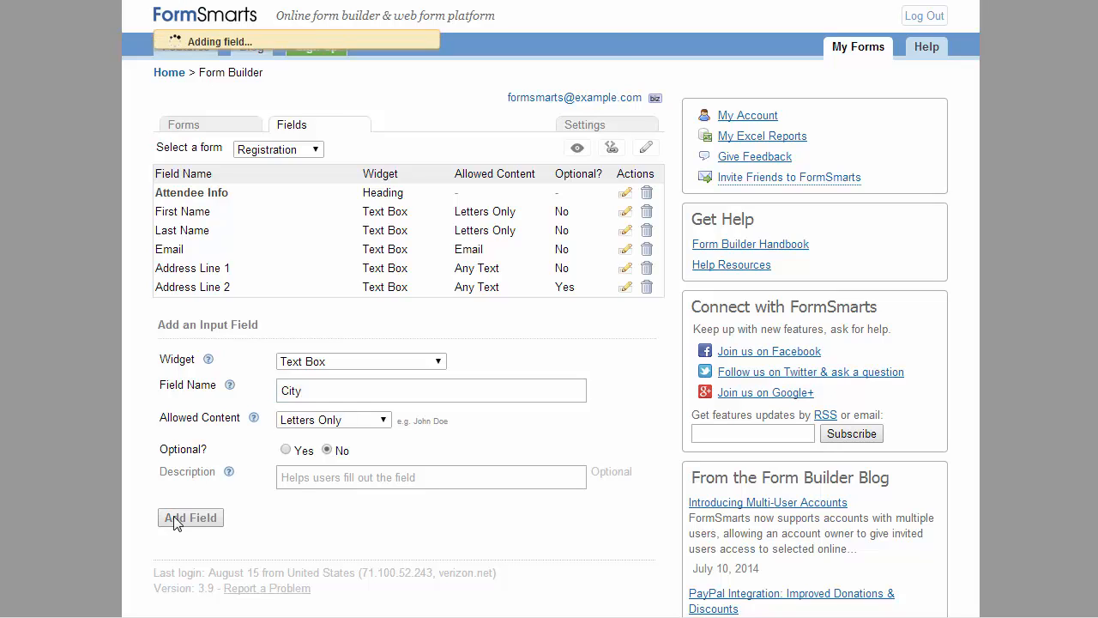
{"action": "left_click", "coordinate": [189, 519]}
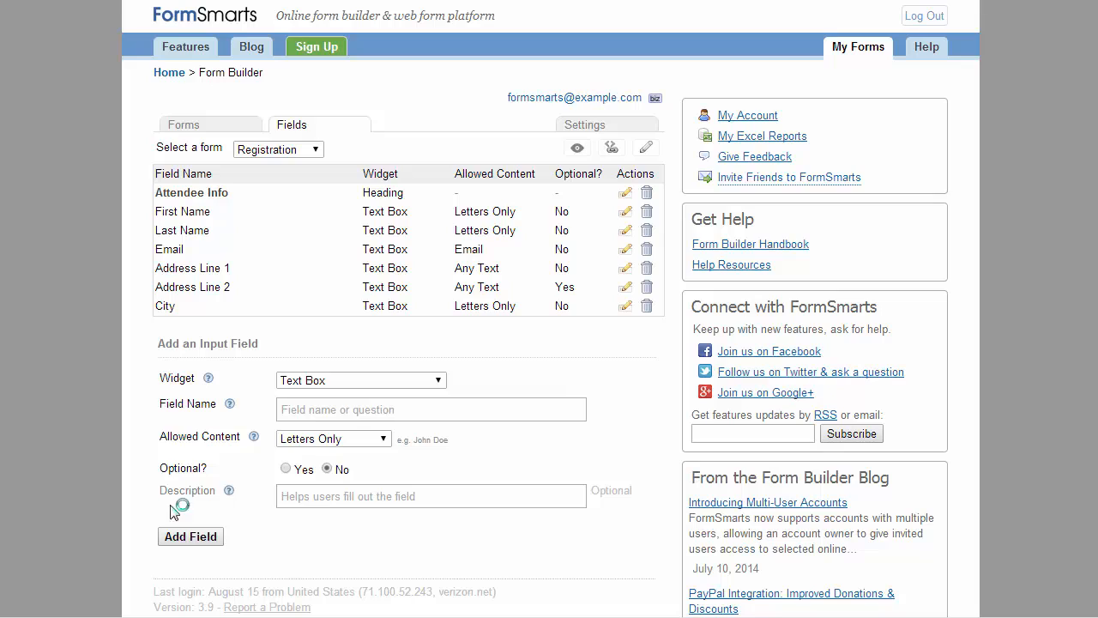
{"action": "mouse_move", "coordinate": [290, 355]}
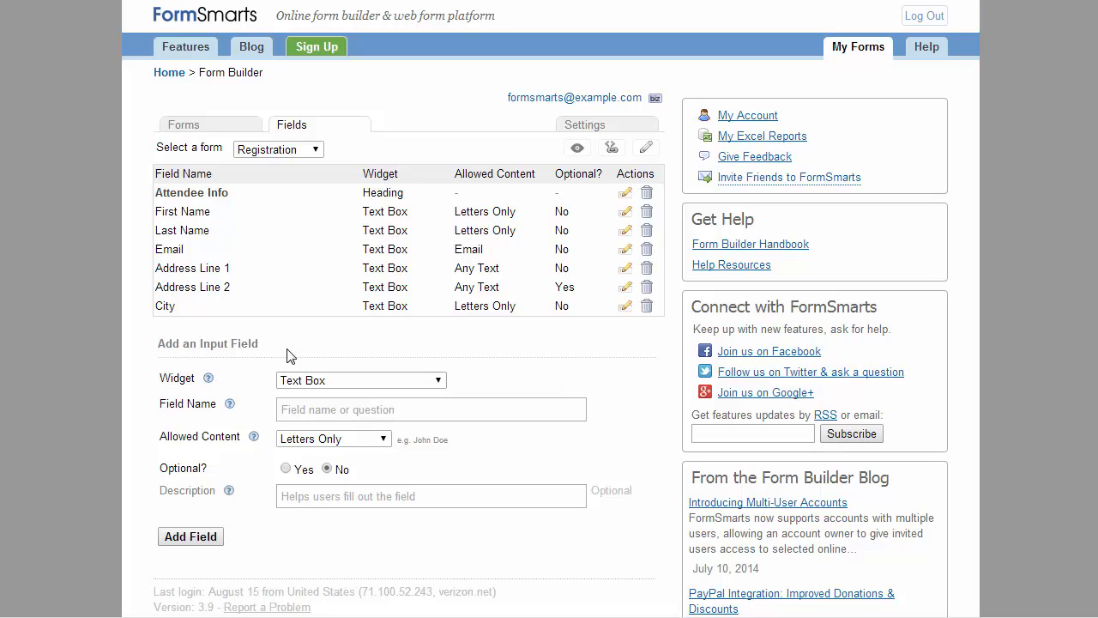
{"action": "mouse_move", "coordinate": [400, 326]}
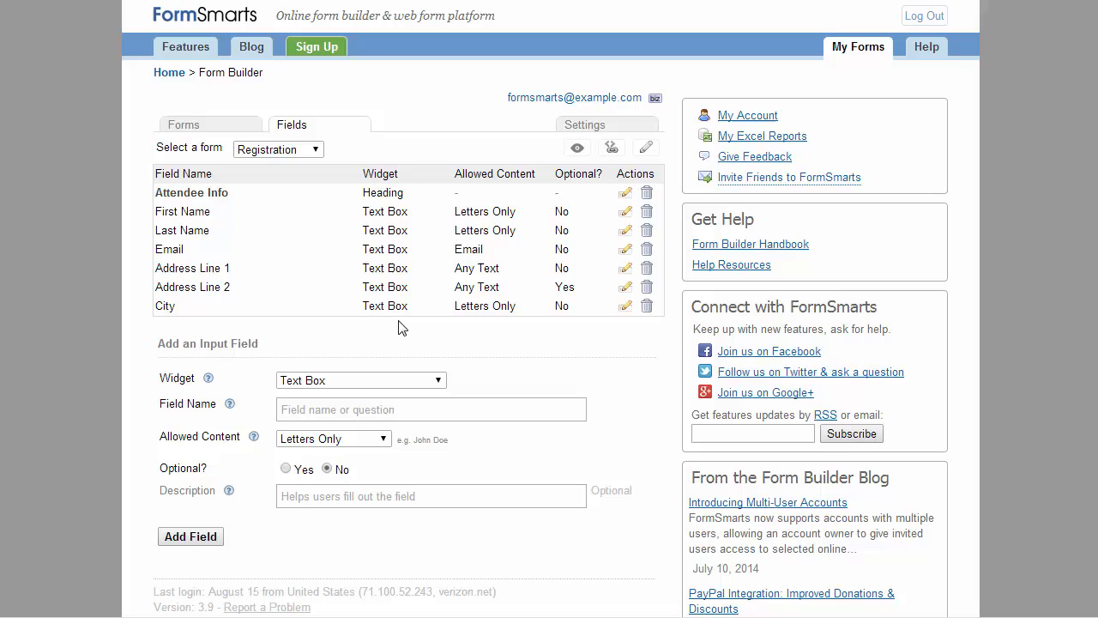
{"action": "mouse_move", "coordinate": [439, 305]}
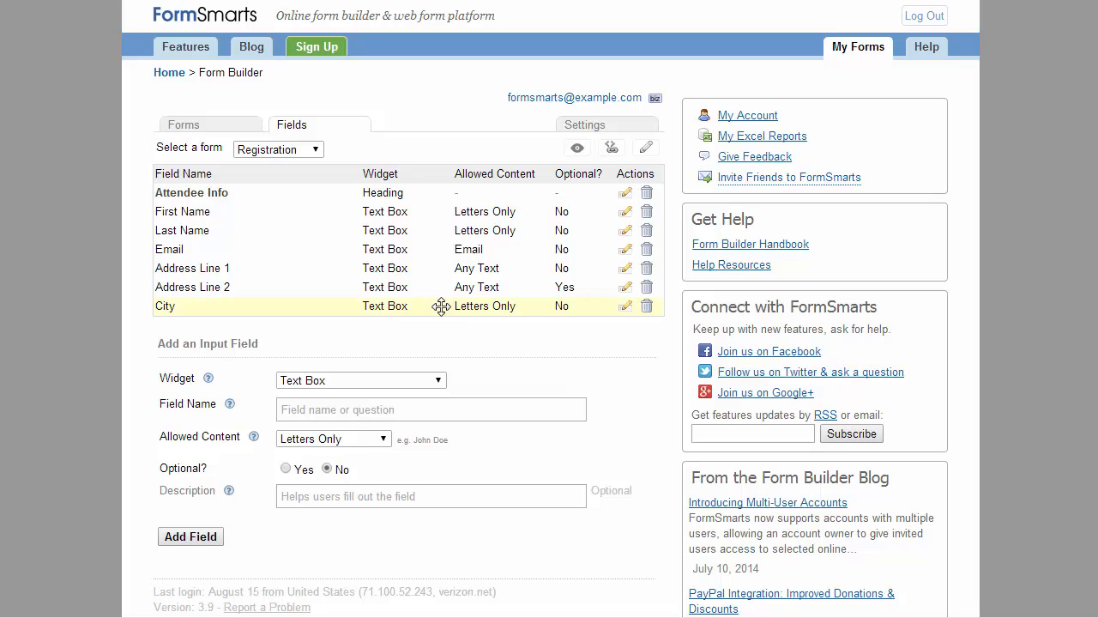
- Add a State drop-down list and a Letters + Numbers Zip field, then a Registration Options heading
{"action": "type", "text": "State"}
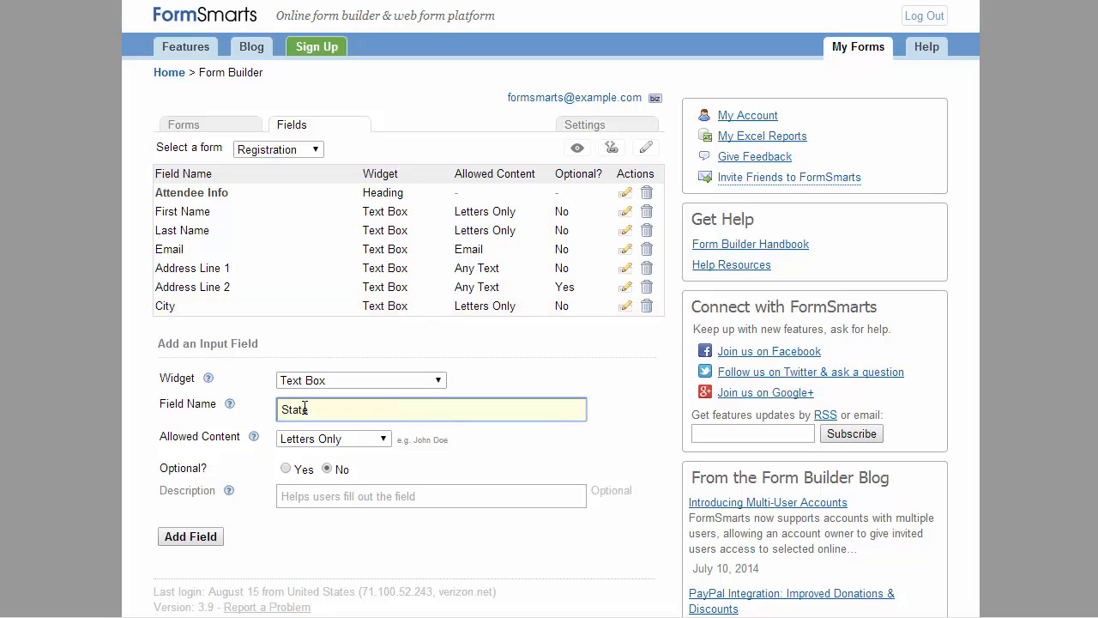
{"action": "left_click", "coordinate": [189, 535]}
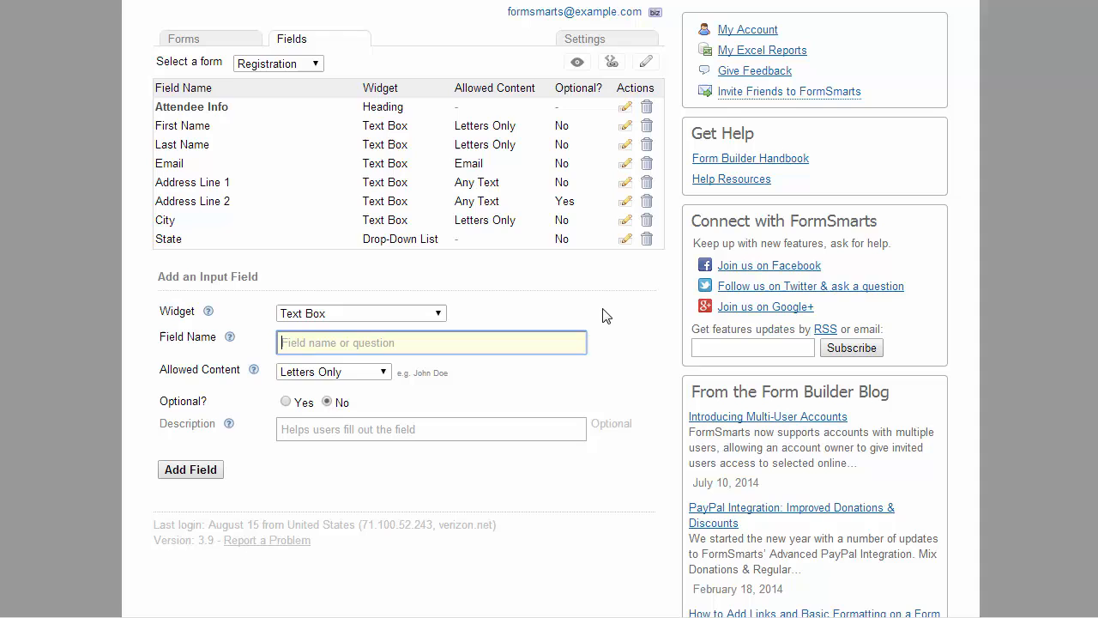
{"action": "left_click", "coordinate": [191, 471]}
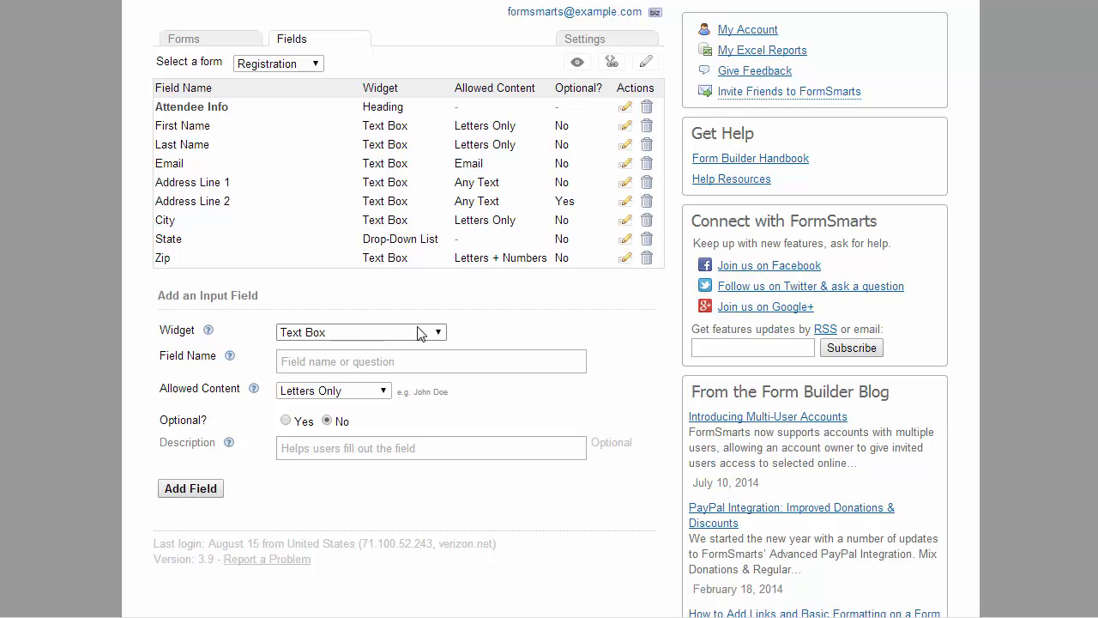
{"action": "left_click", "coordinate": [360, 333]}
{"action": "type", "text": "Registration Options"}
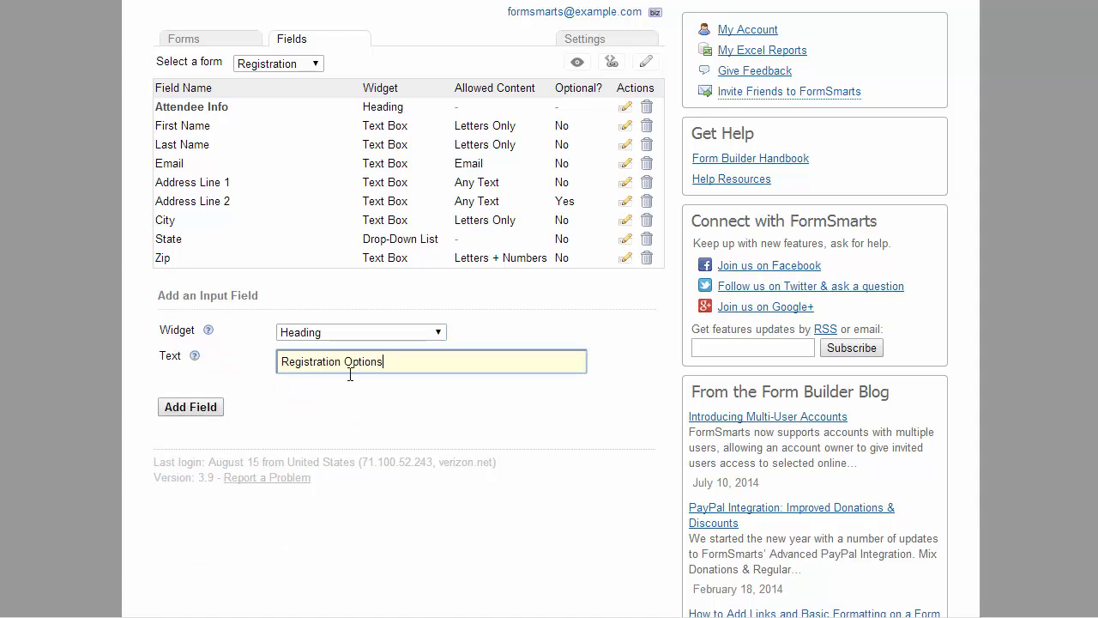
{"action": "left_click", "coordinate": [189, 405]}
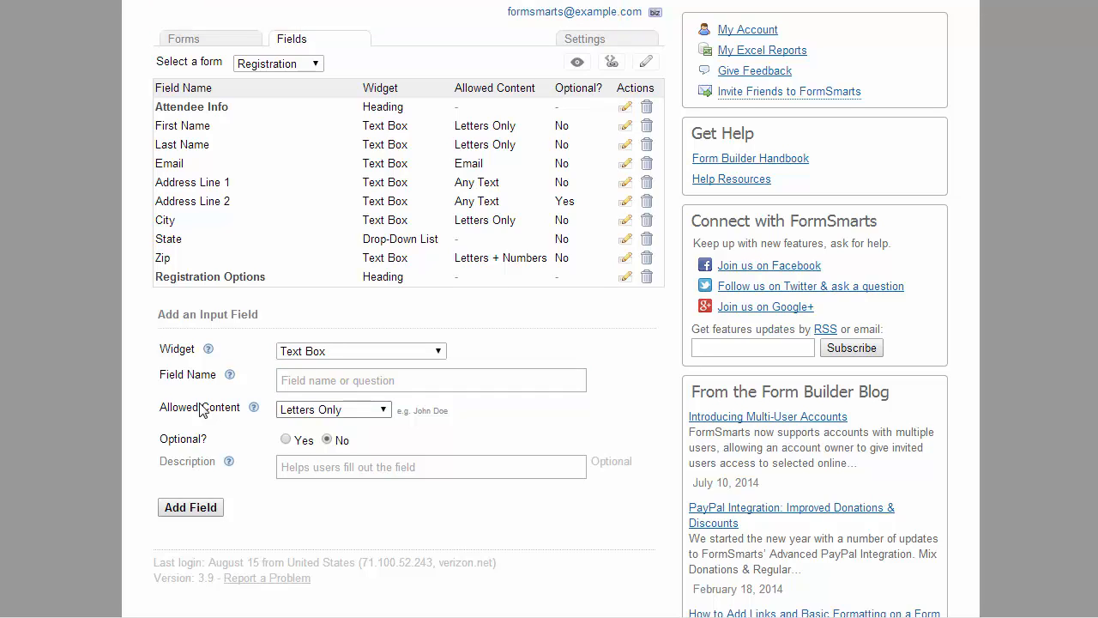
- Add a required Registration Package drop-down with Standard Registration ($100 USD) and Premium Registration ($200 USD)
{"action": "left_click", "coordinate": [360, 350]}
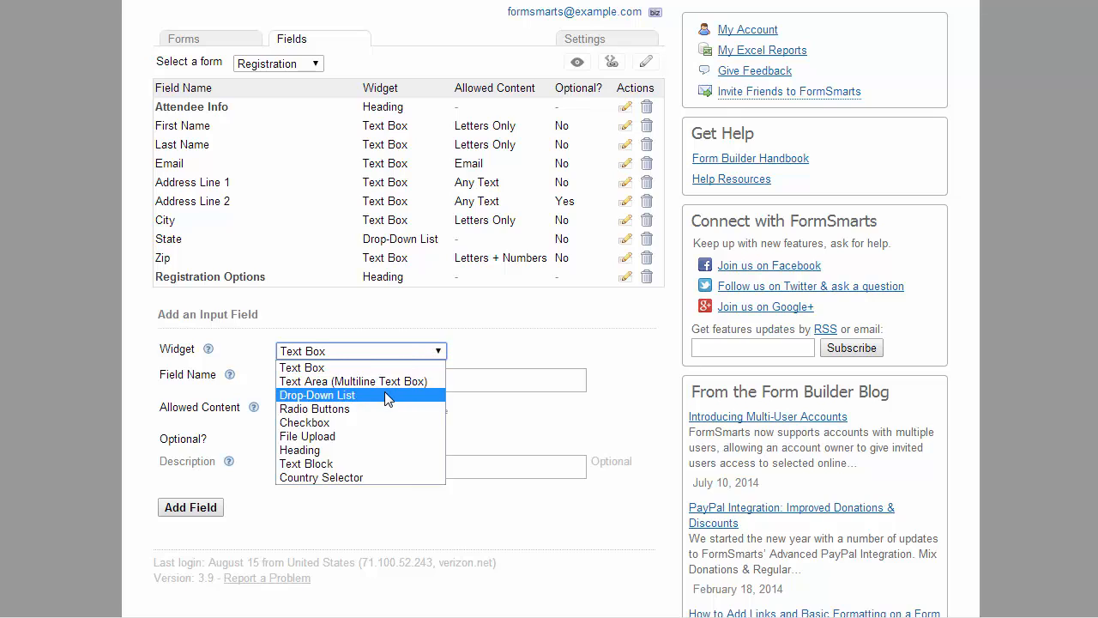
{"action": "left_click", "coordinate": [317, 395]}
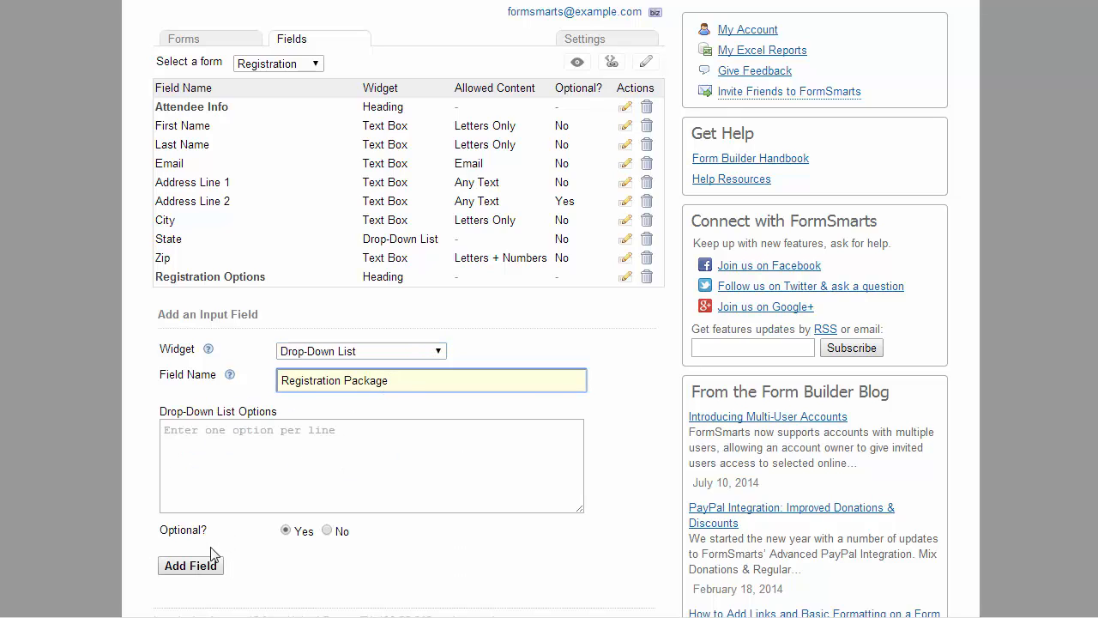
{"action": "left_click", "coordinate": [191, 564]}
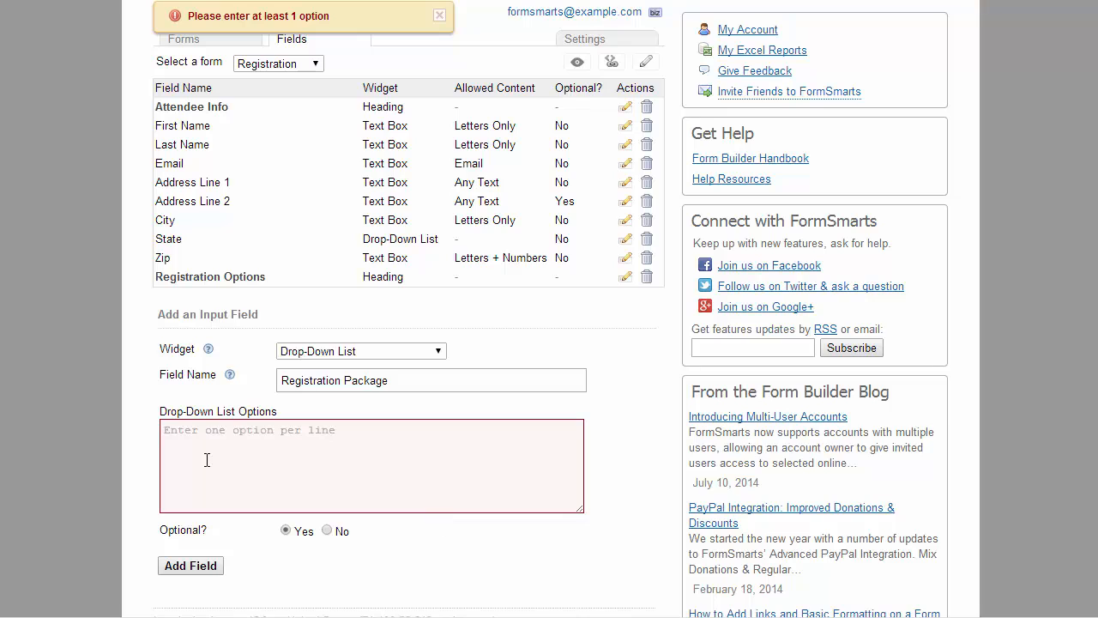
{"action": "type", "text": "Standard Registration ($100 USD)"}
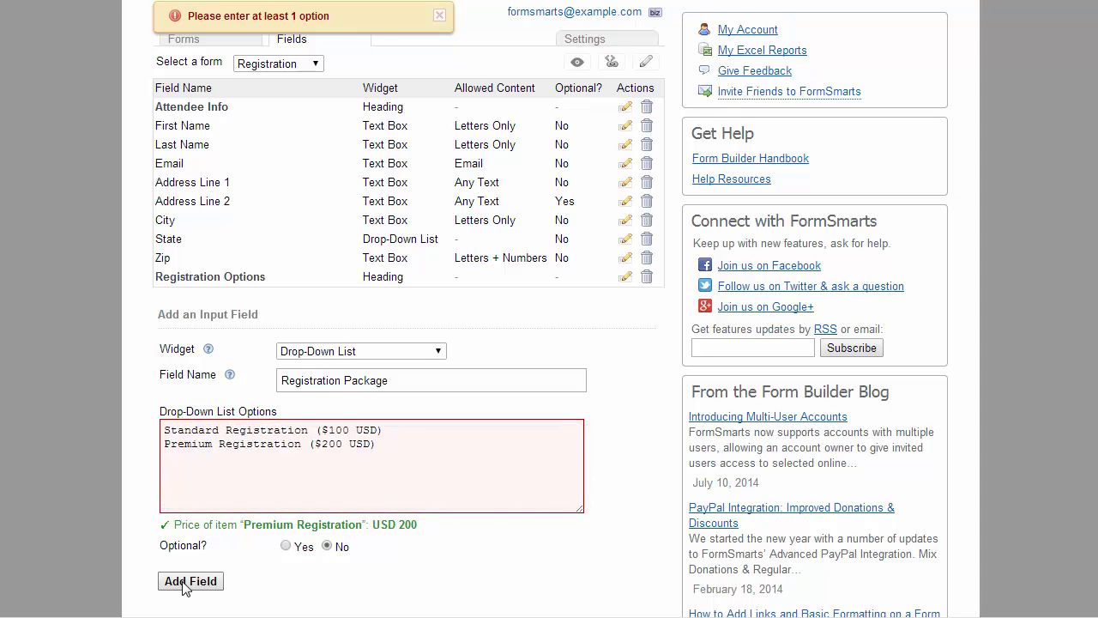
{"action": "left_click", "coordinate": [189, 580]}
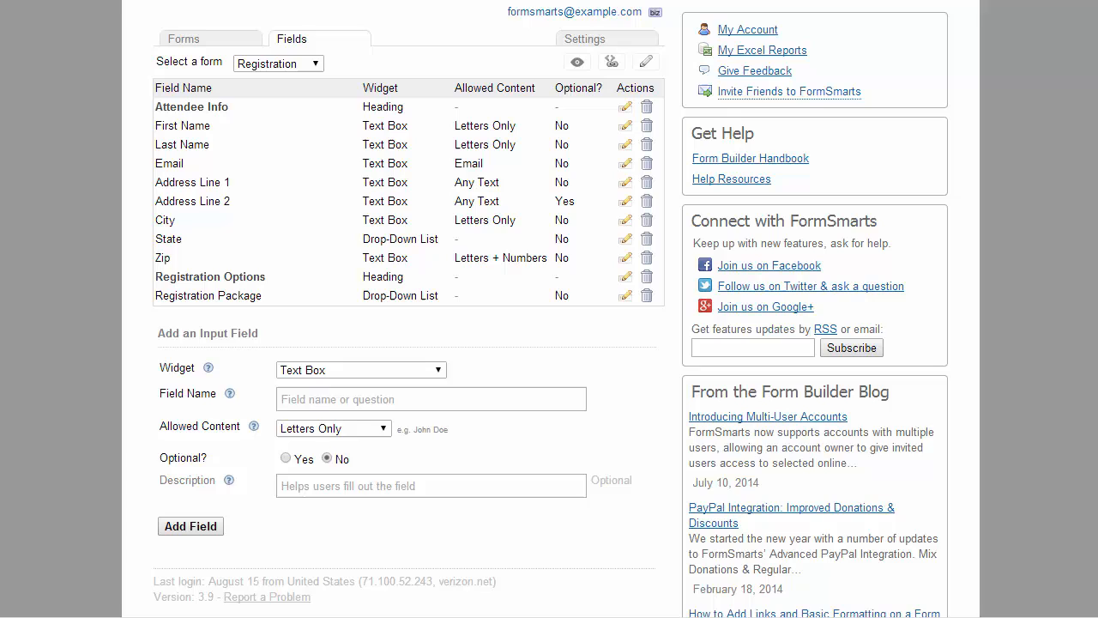
- Add an optional 'Optional Donation ($ USD)' text box restricted to numbers
{"action": "left_click", "coordinate": [430, 398]}
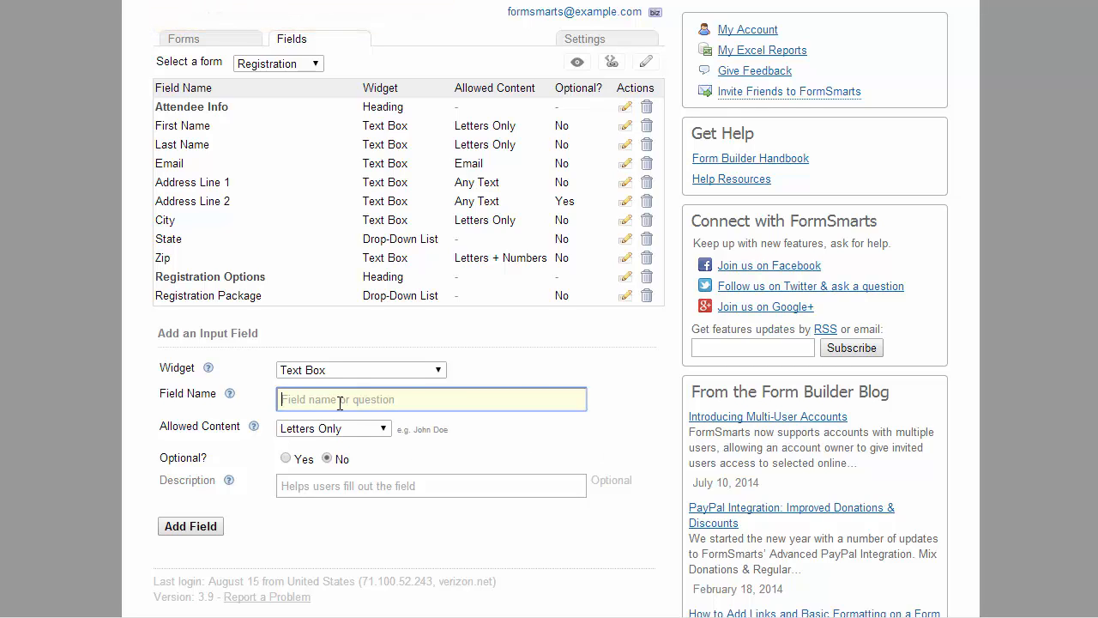
{"action": "left_click", "coordinate": [333, 427]}
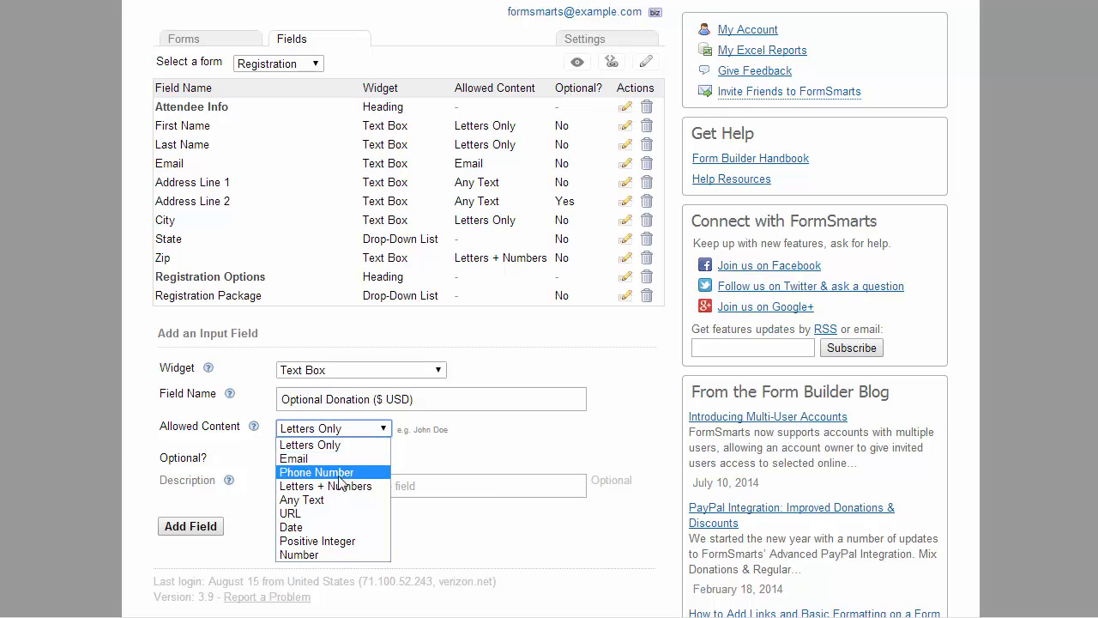
{"action": "mouse_move", "coordinate": [313, 554]}
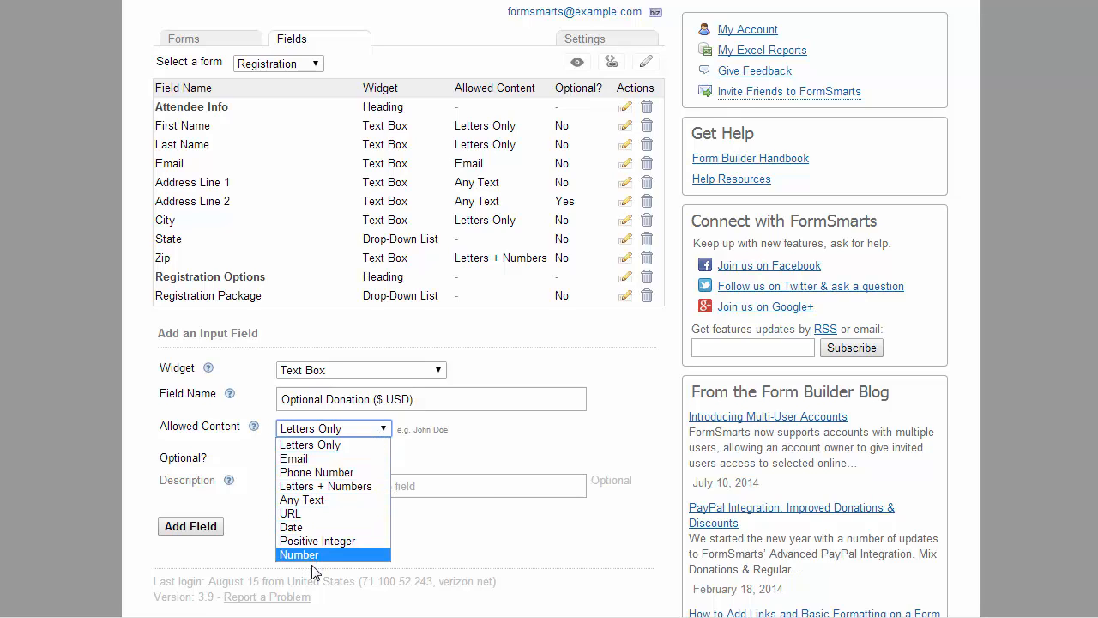
{"action": "left_click", "coordinate": [299, 554]}
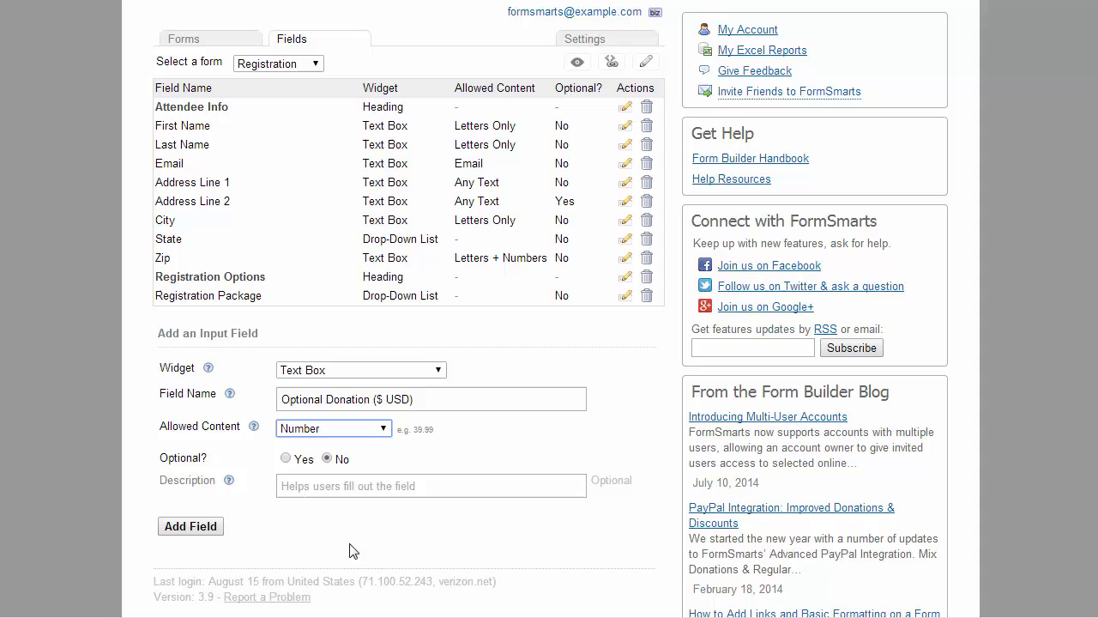
{"action": "left_click", "coordinate": [189, 525]}
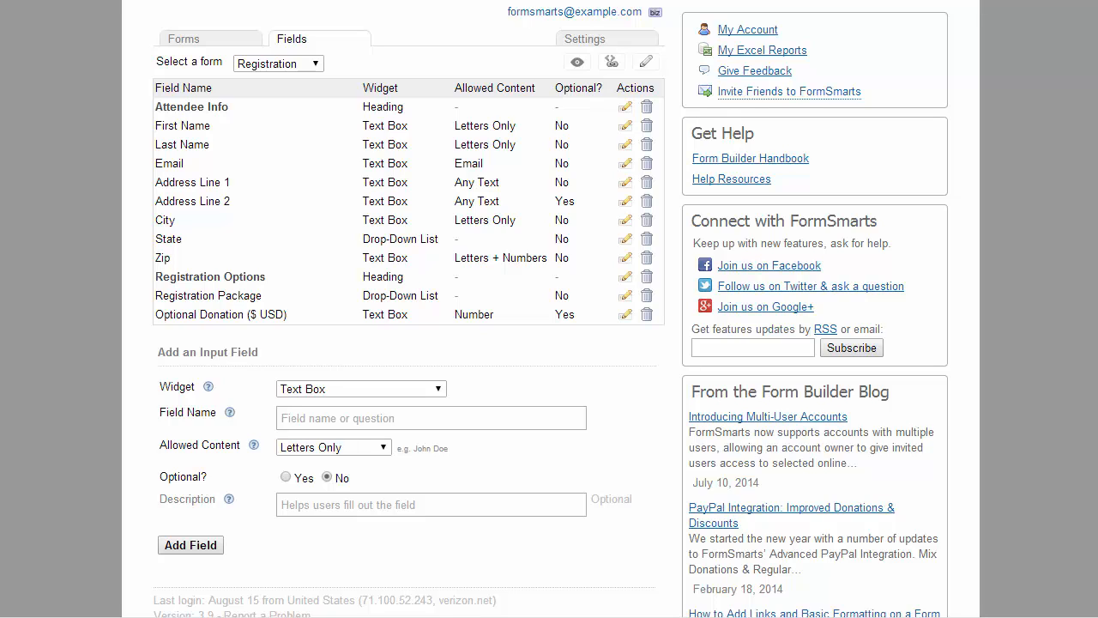
- Add an optional multiline Text Area field named 'Any Comments?' to the form
{"action": "left_click", "coordinate": [360, 388]}
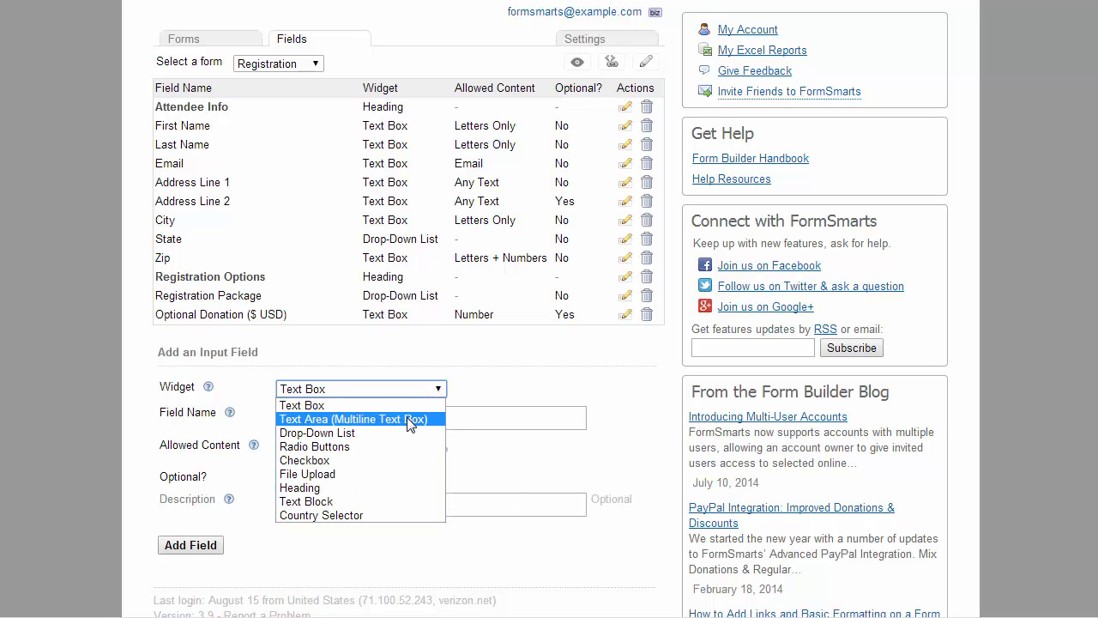
{"action": "left_click", "coordinate": [353, 418]}
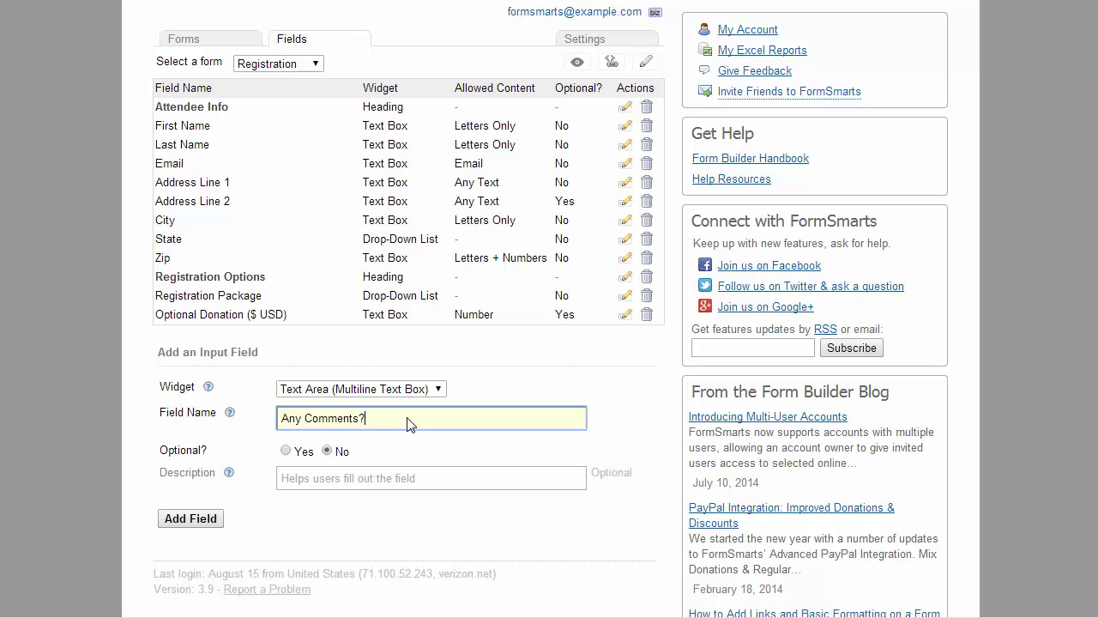
{"action": "left_click", "coordinate": [285, 450]}
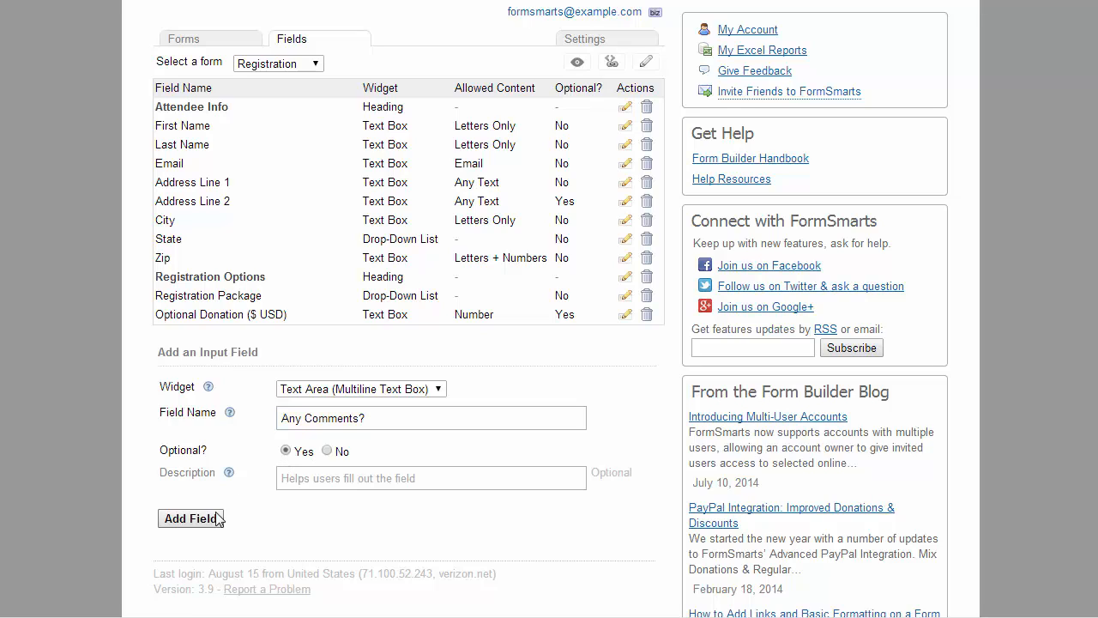
{"action": "left_click", "coordinate": [188, 518]}
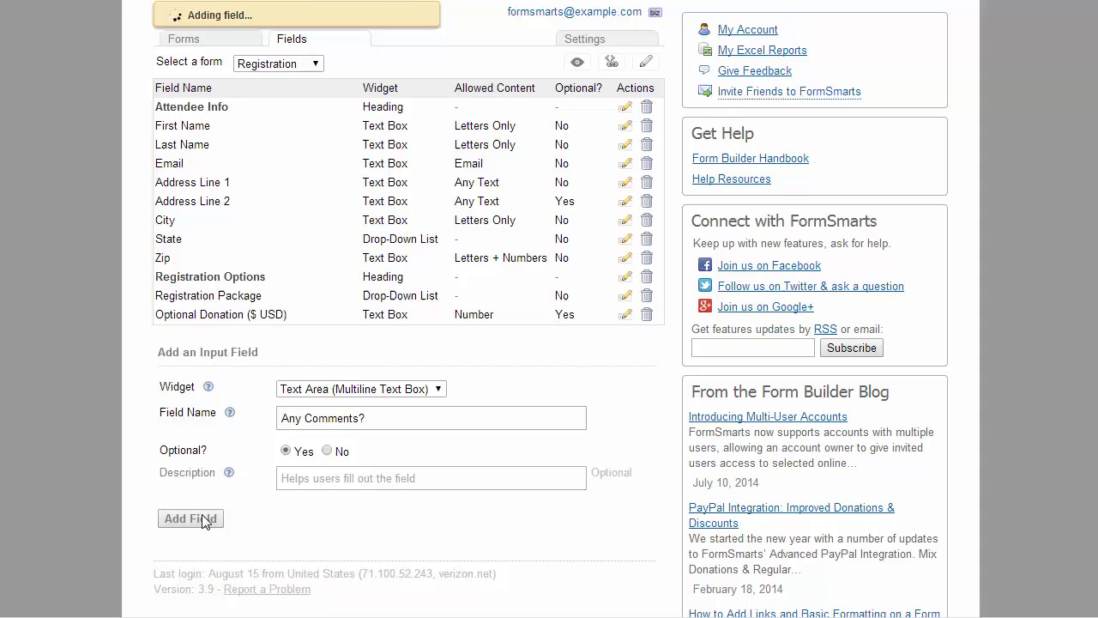
{"action": "left_click", "coordinate": [189, 518]}
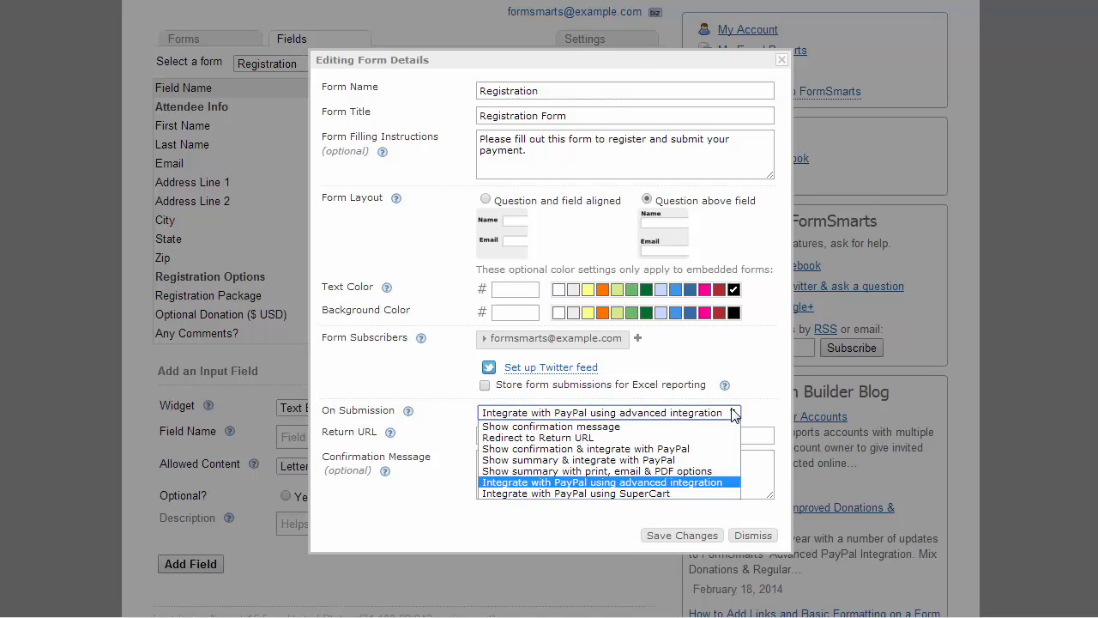
{"action": "mouse_move", "coordinate": [712, 425]}
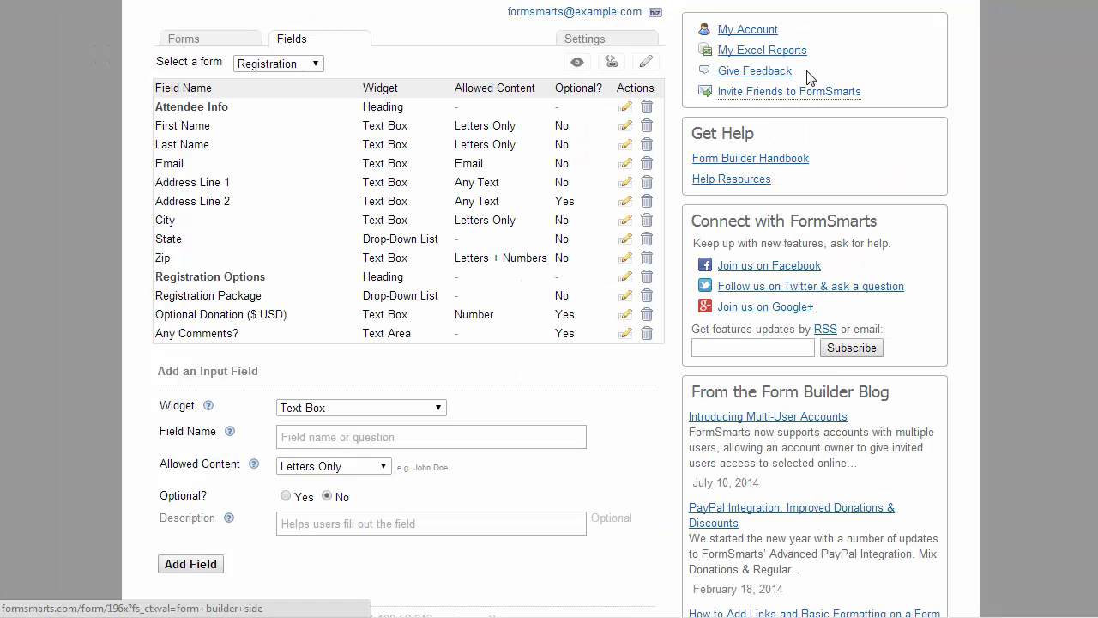
{"action": "mouse_move", "coordinate": [789, 91]}
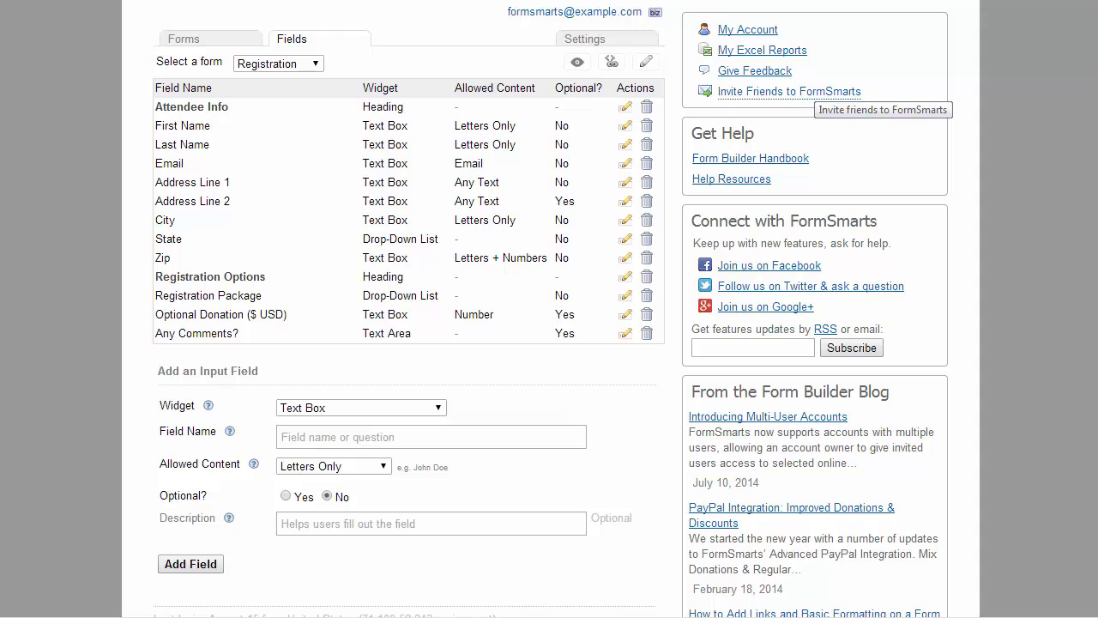
- Copy the PayPal Notification URL from the account's Security Settings
{"action": "scroll", "scroll_direction": "down", "scroll_amount": 3}
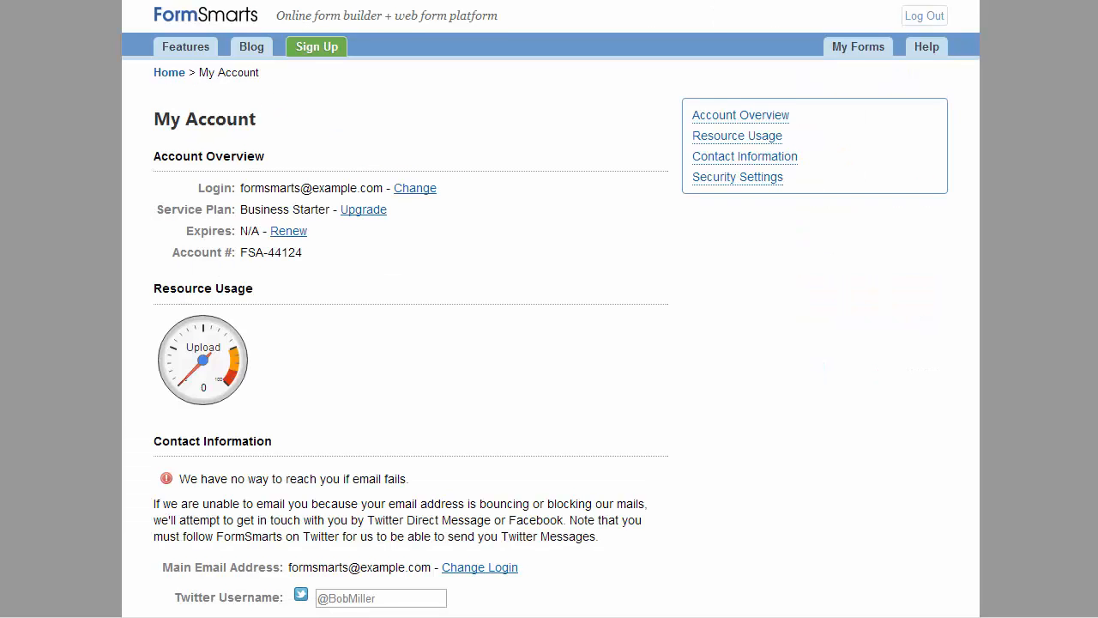
{"action": "scroll", "scroll_direction": "down", "scroll_amount": 3}
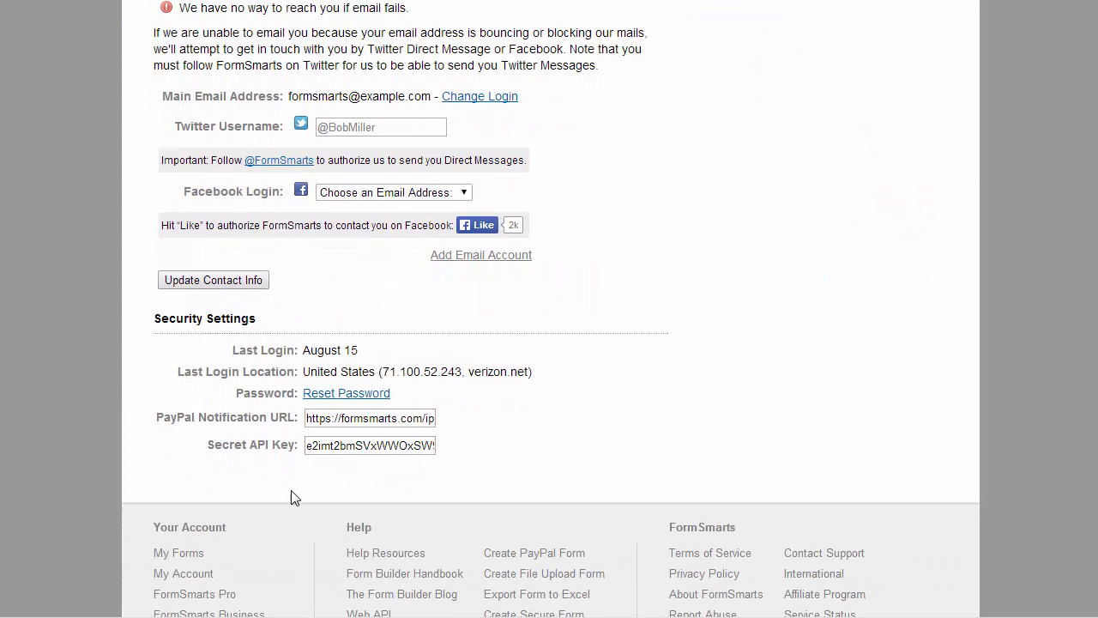
{"action": "right_click", "coordinate": [369, 419]}
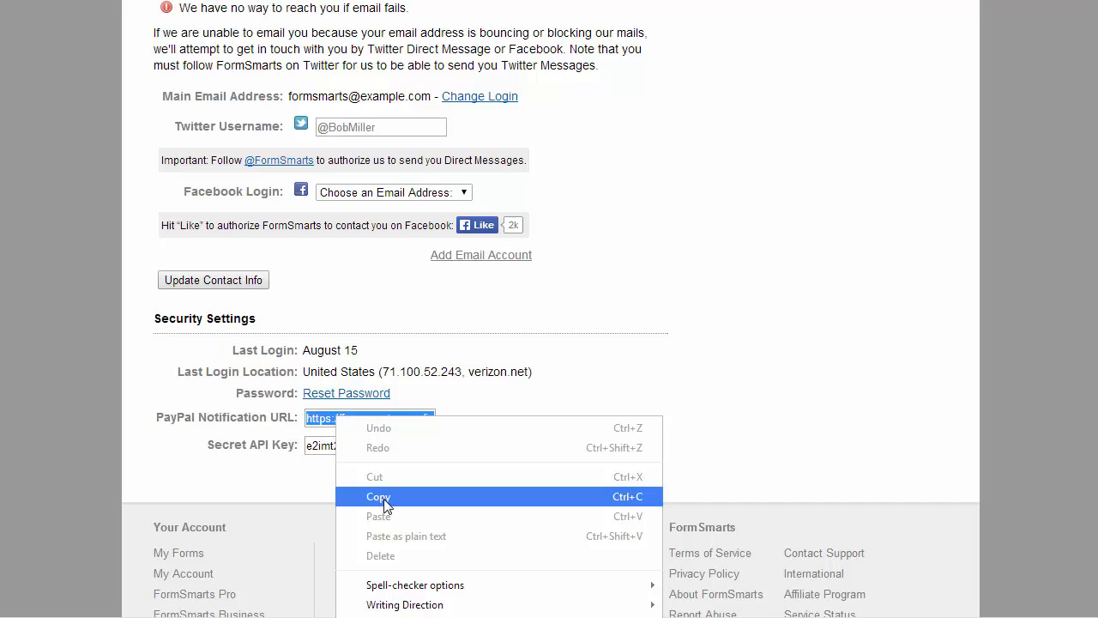
{"action": "left_click", "coordinate": [378, 496]}
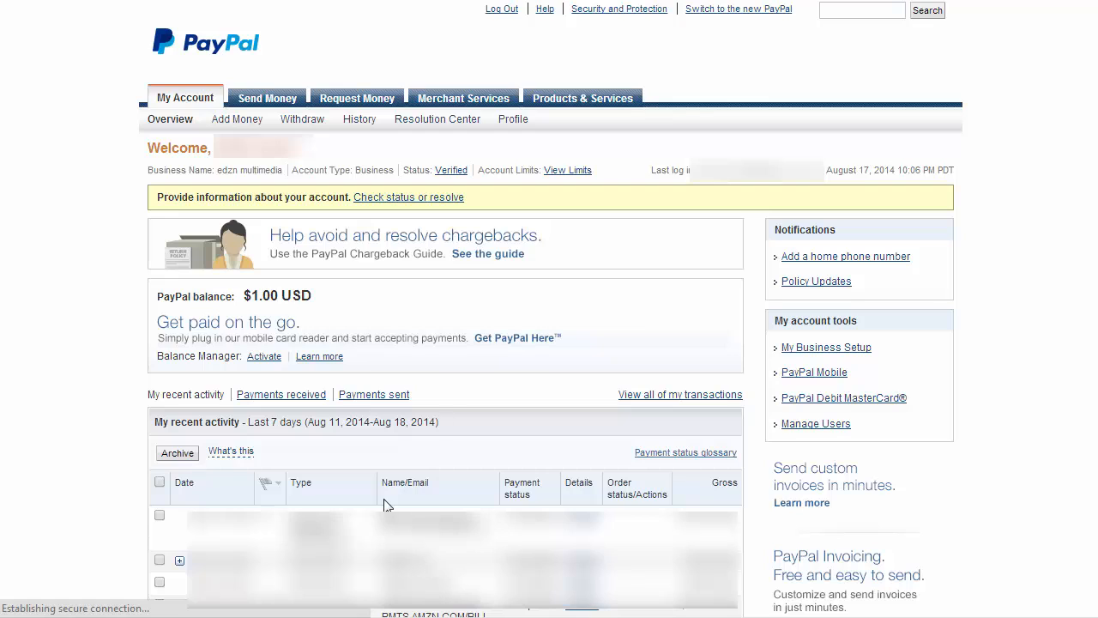
- Reach the Instant Payment Notification settings via Profile > My Selling Tools
{"action": "left_click", "coordinate": [513, 118]}
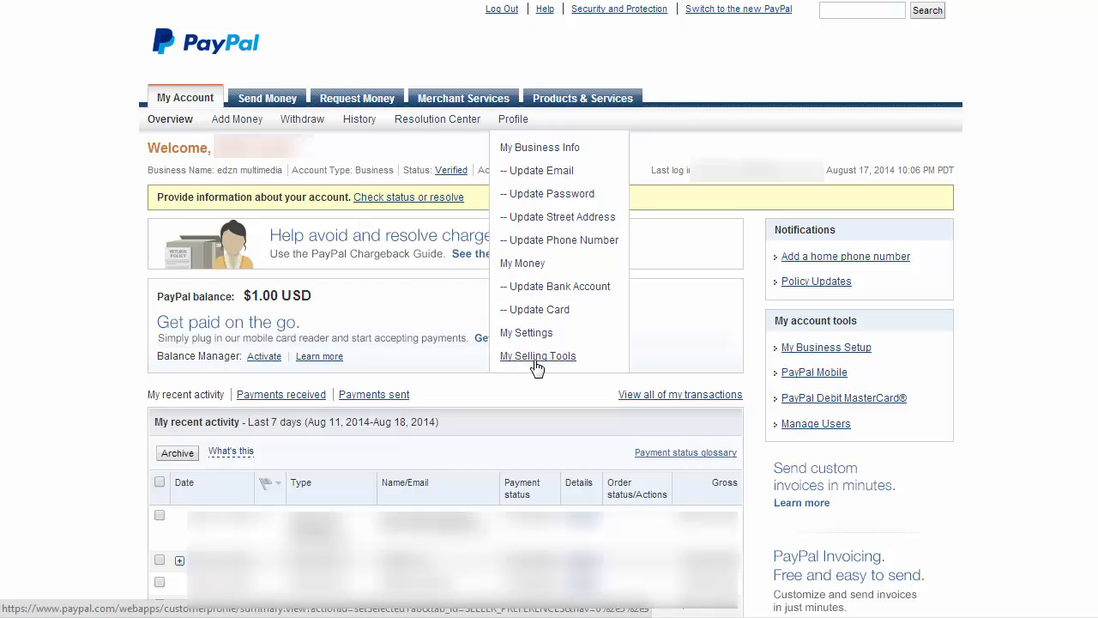
{"action": "left_click", "coordinate": [539, 355]}
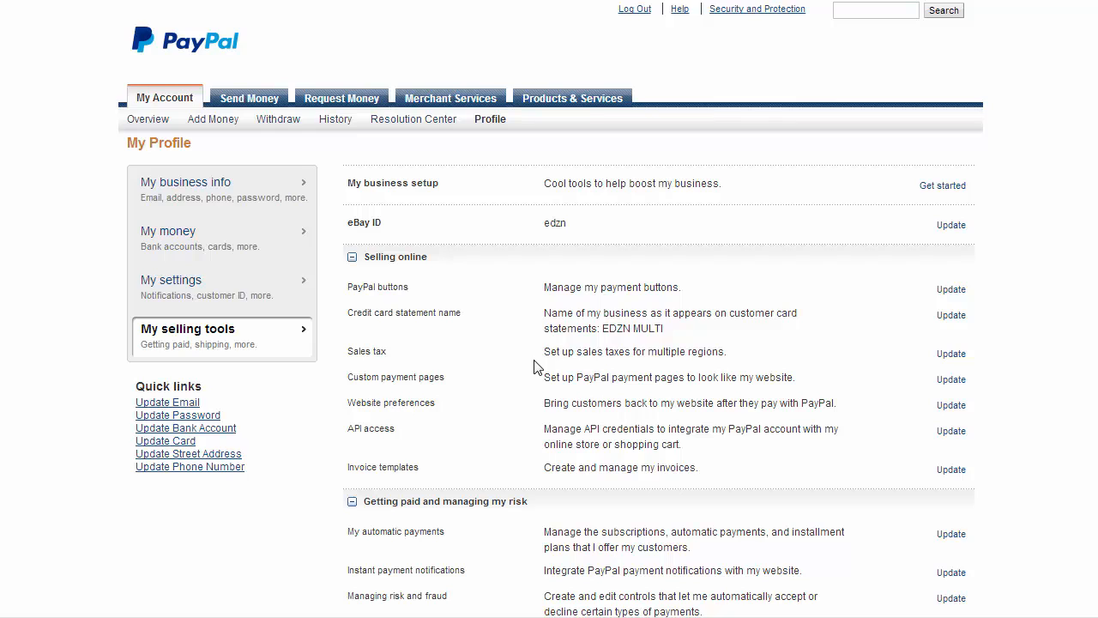
{"action": "mouse_move", "coordinate": [577, 570]}
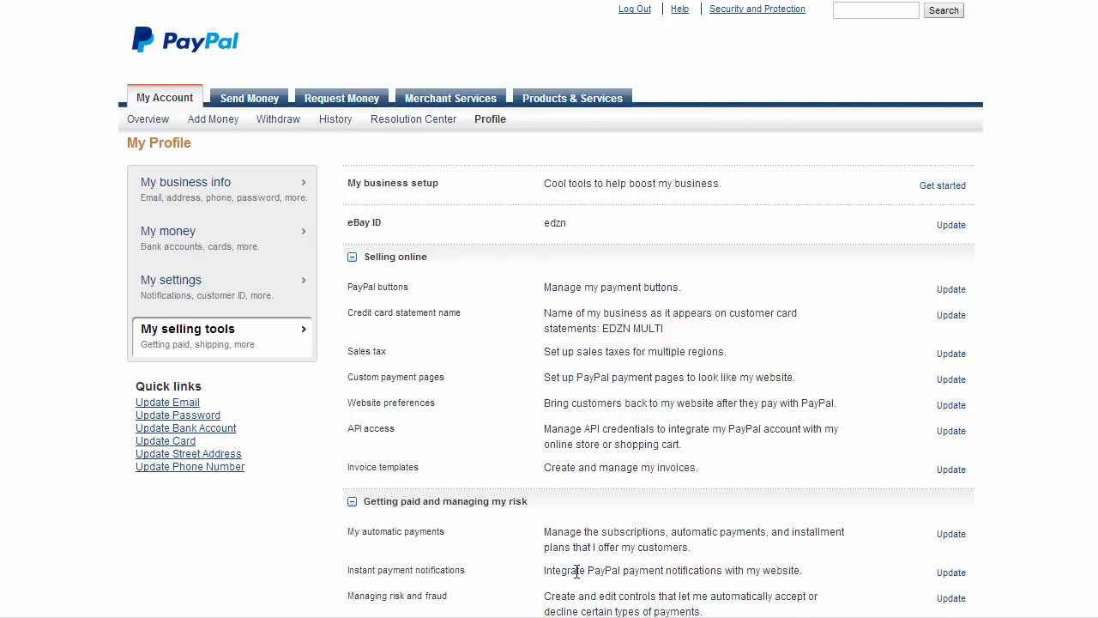
{"action": "mouse_move", "coordinate": [951, 574]}
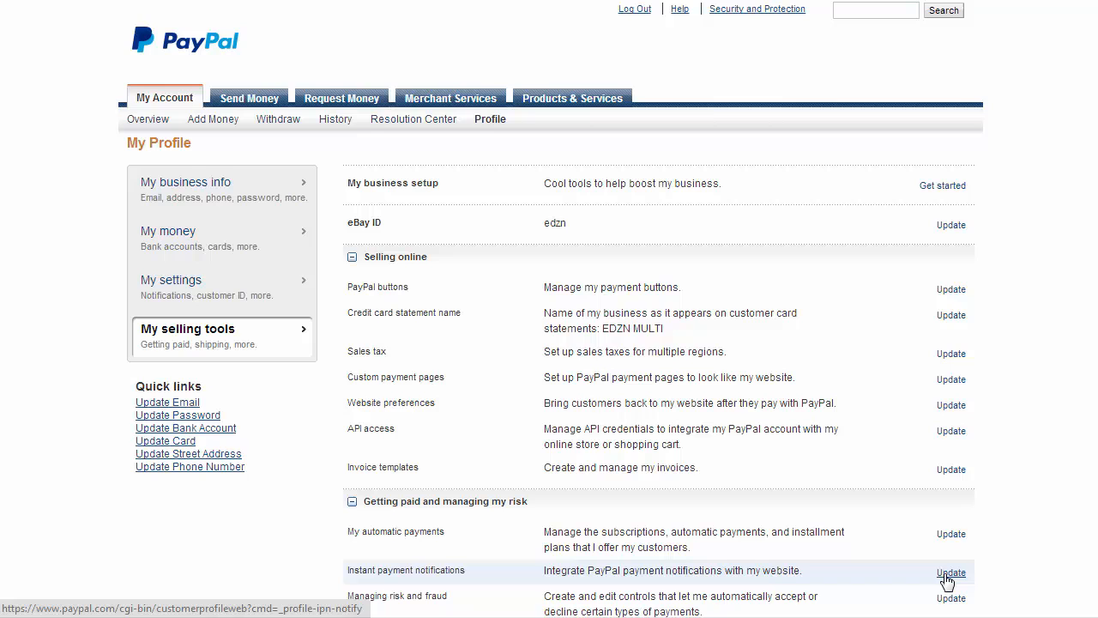
{"action": "left_click", "coordinate": [951, 573]}
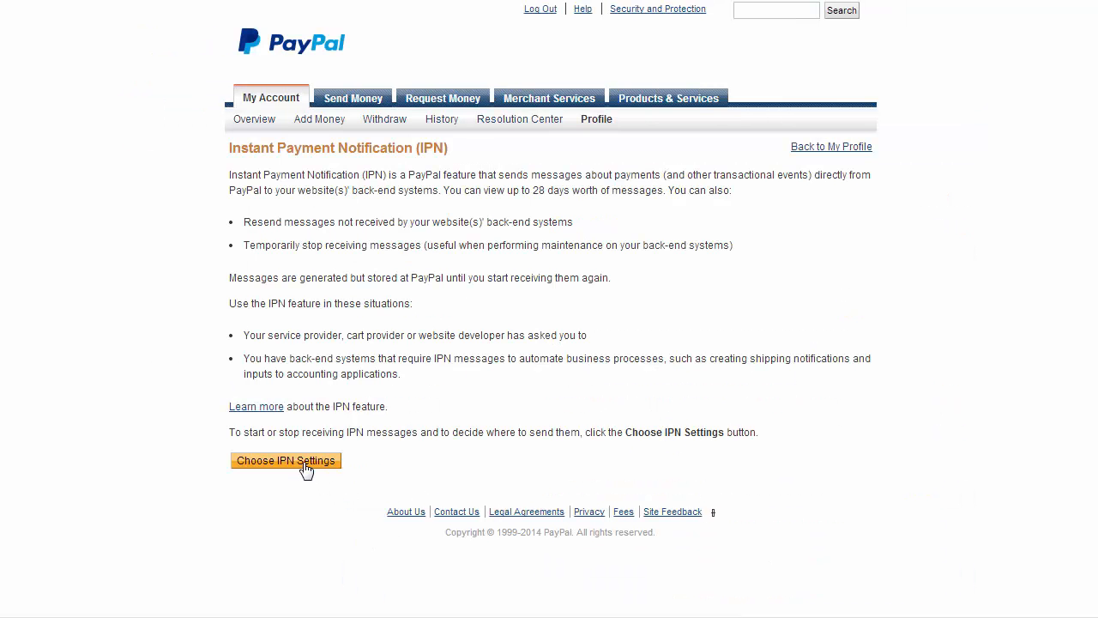
- Save IPN settings with the FormSmarts notification URL and Receive IPN messages enabled
{"action": "left_click", "coordinate": [284, 459]}
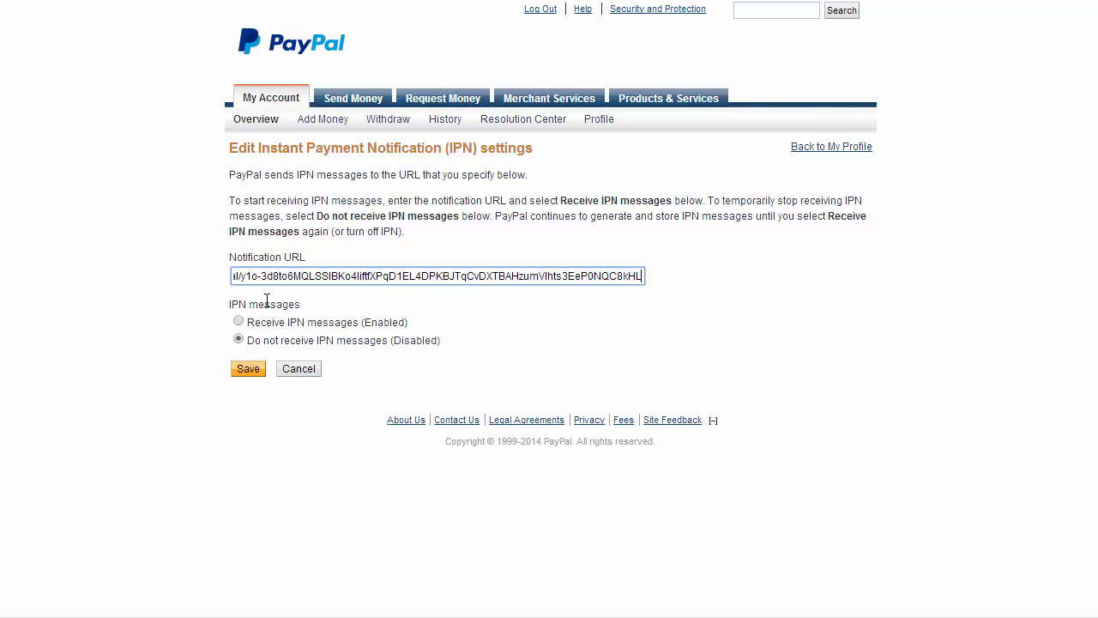
{"action": "left_click", "coordinate": [238, 323]}
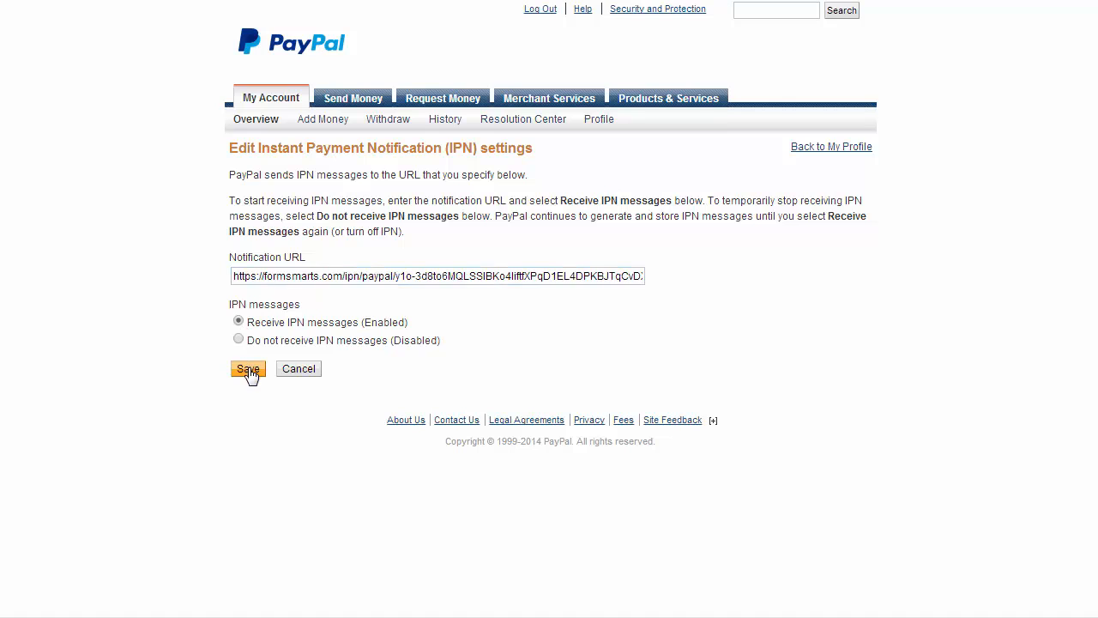
{"action": "left_click", "coordinate": [247, 367]}
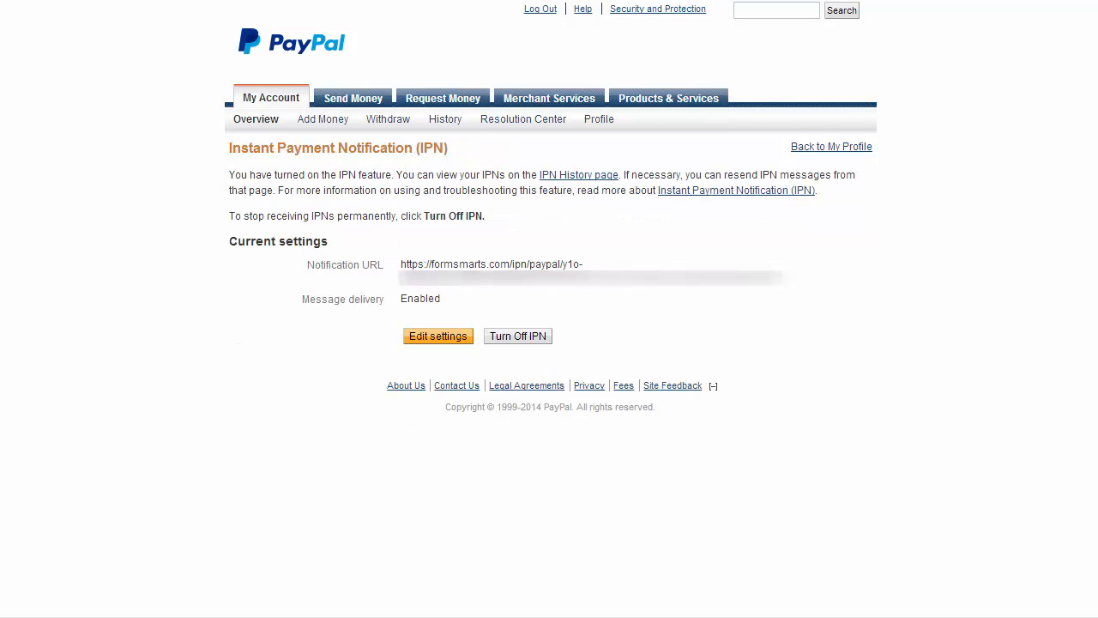